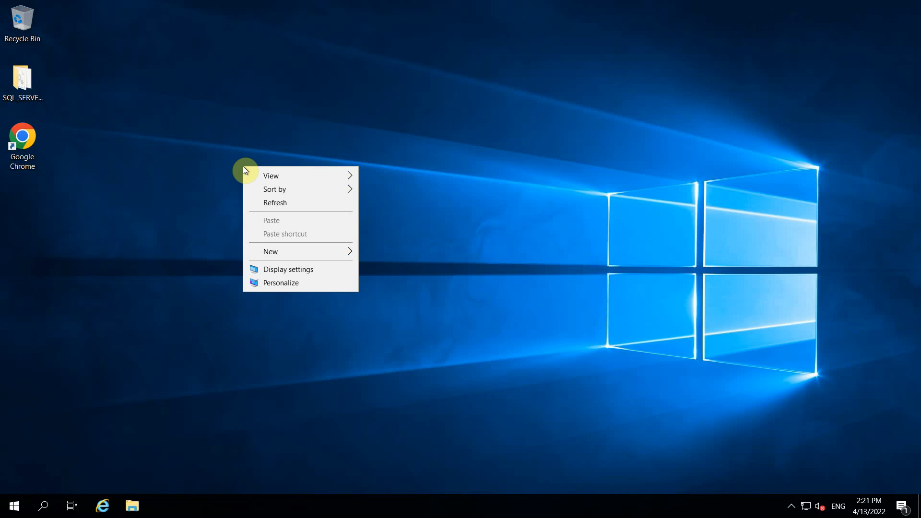
- Open the SQL_SERVER2019 installation media folder from the desktop
click(22, 79)
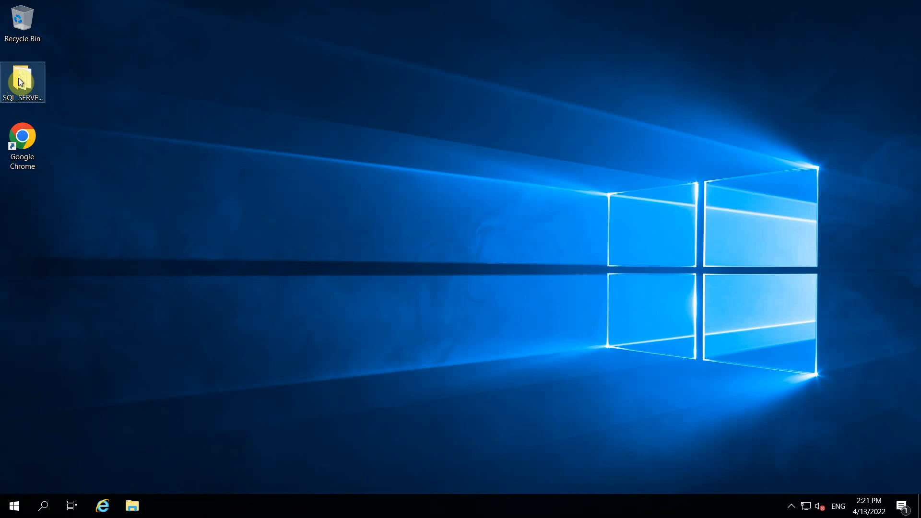
double_click(22, 81)
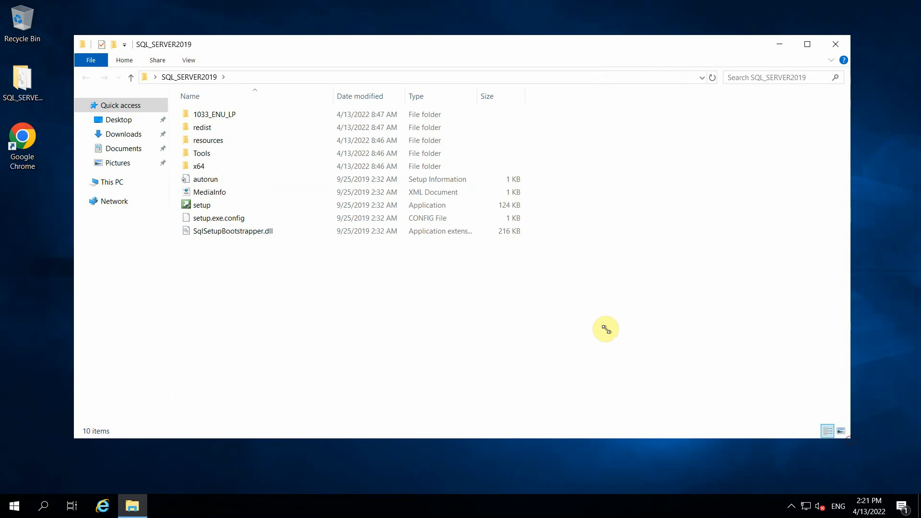
mouse_move(454, 324)
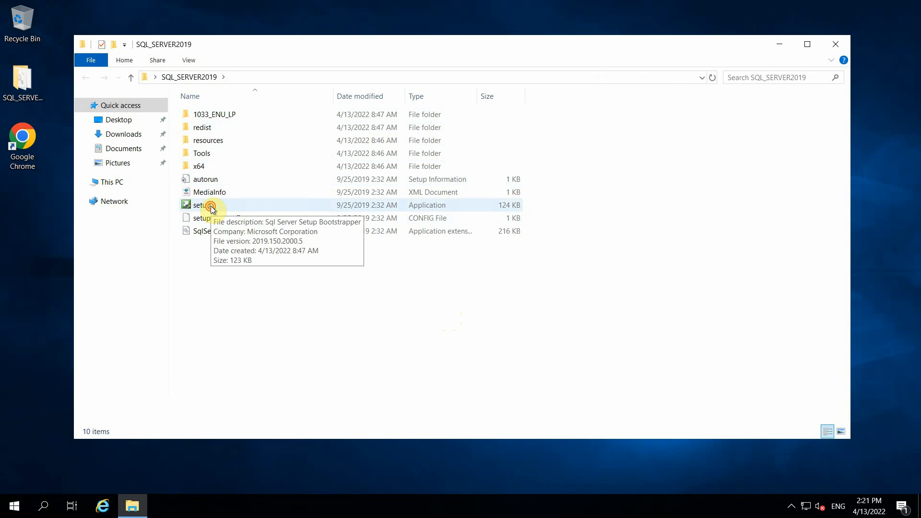
- Launch setup.exe, close the media folder, and maximize SQL Server Installation Center
double_click(198, 206)
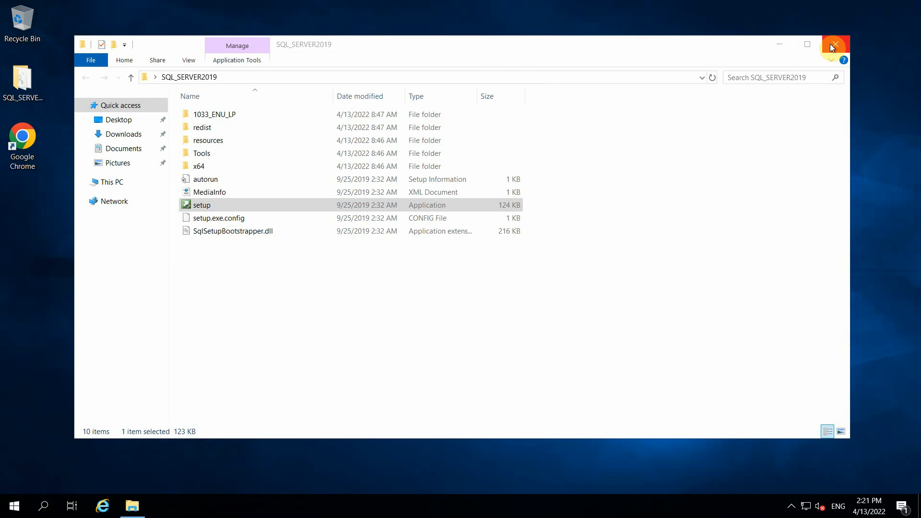
double_click(201, 204)
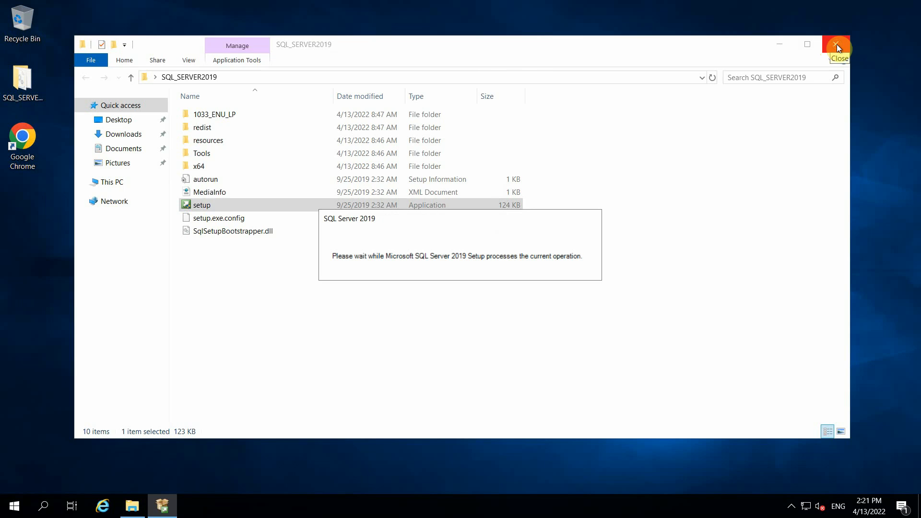
click(838, 45)
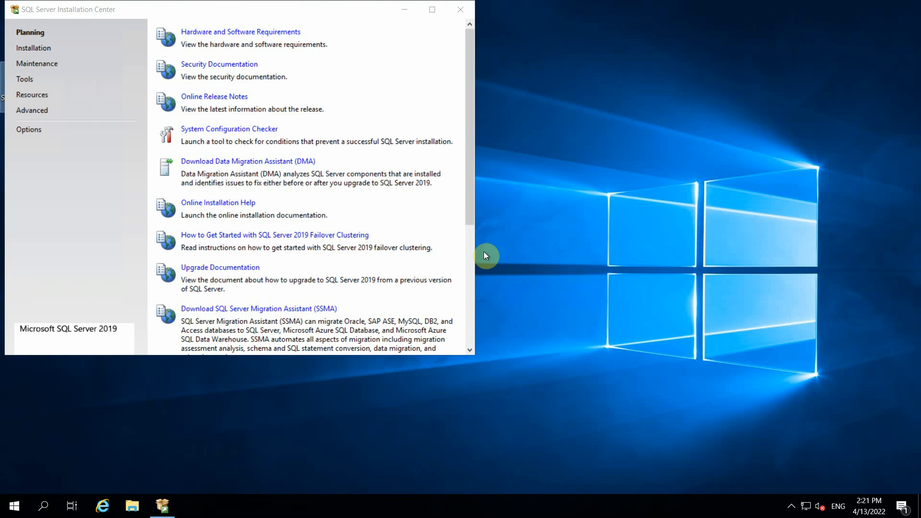
click(432, 10)
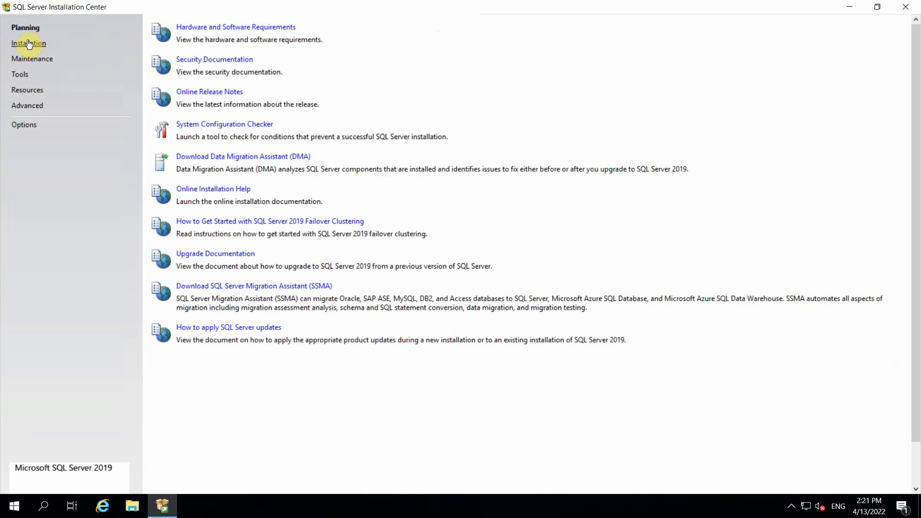
- Start a new stand-alone installation keeping the free Evaluation edition on Product Key
click(28, 43)
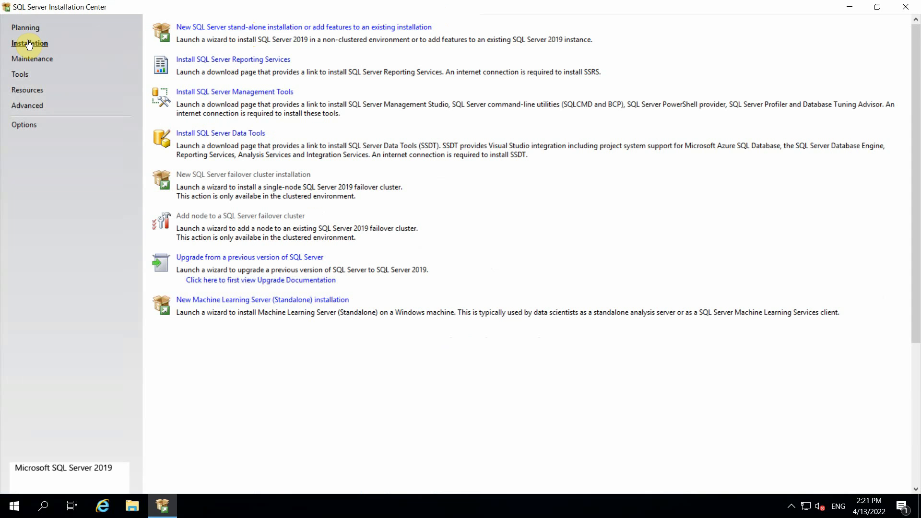
mouse_move(220, 30)
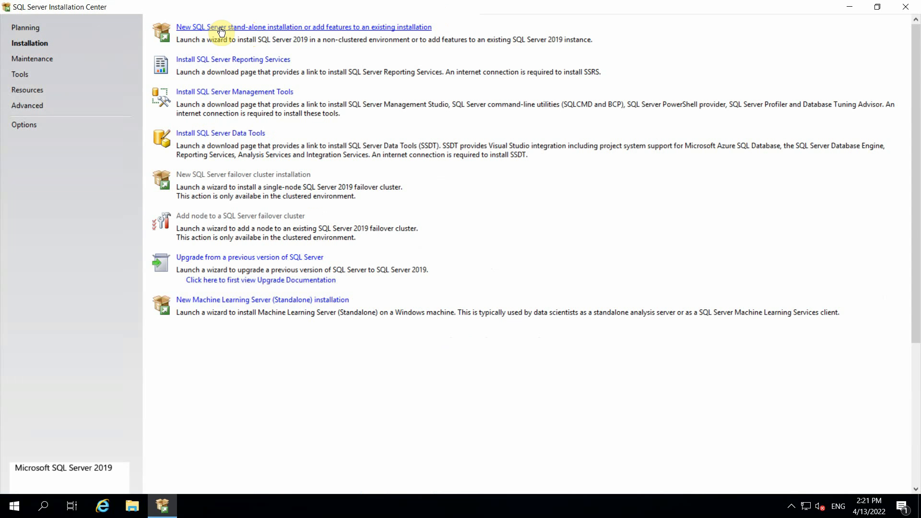
mouse_move(271, 42)
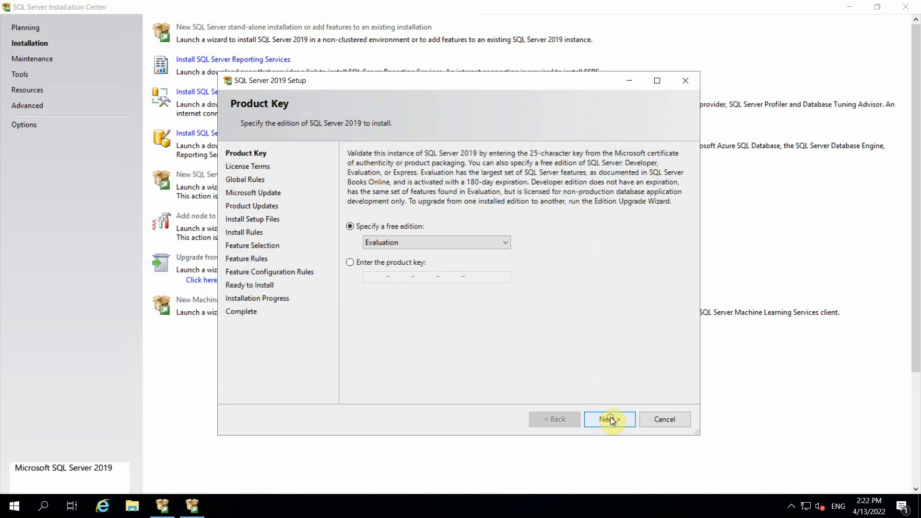
click(609, 420)
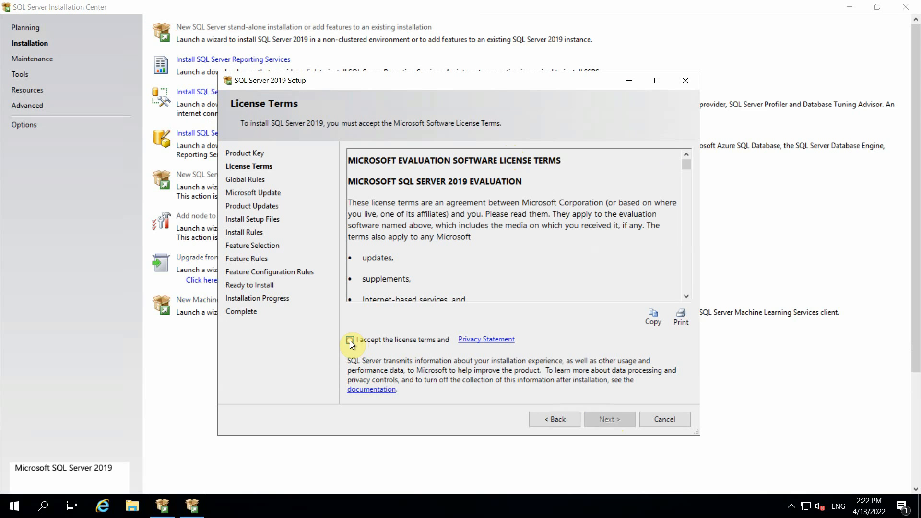
- Accept the license terms and continue to the Global Rules check
click(350, 340)
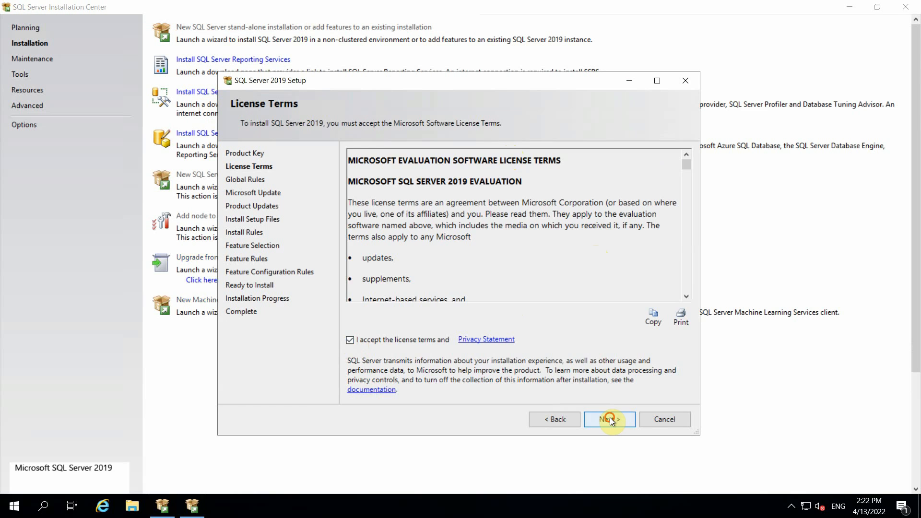
click(609, 419)
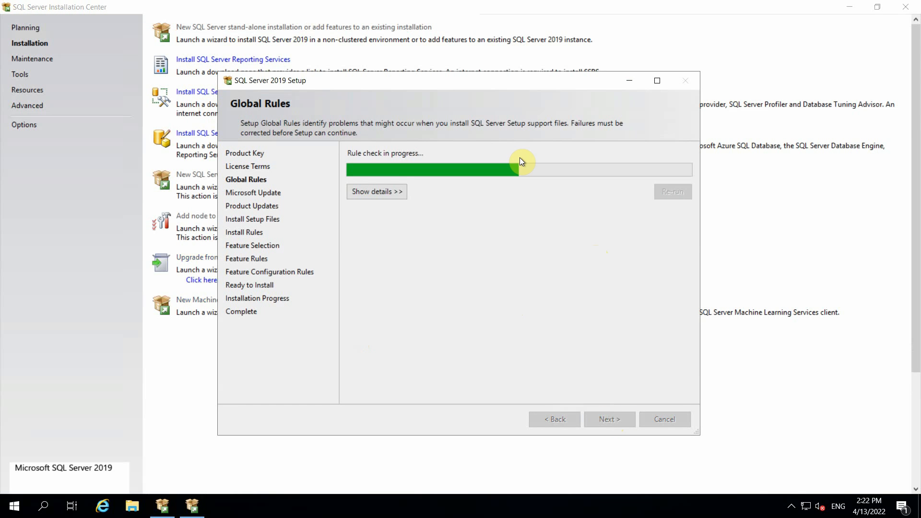
- Enable 'Use Microsoft Update', install setup files, and continue past Install Rules
click(609, 420)
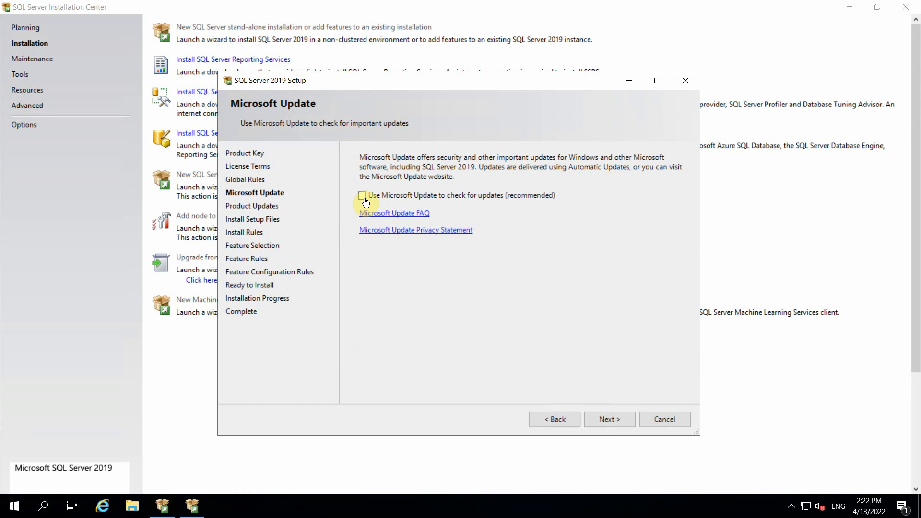
mouse_move(412, 200)
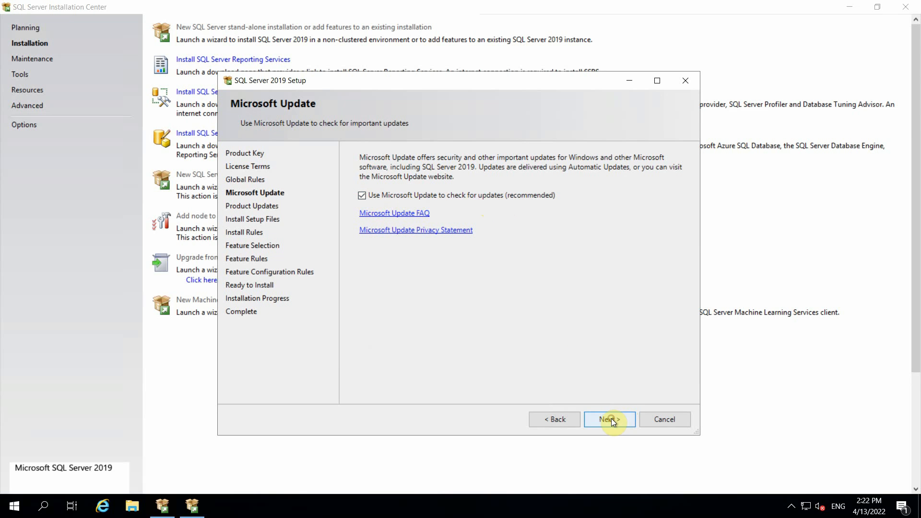
click(609, 419)
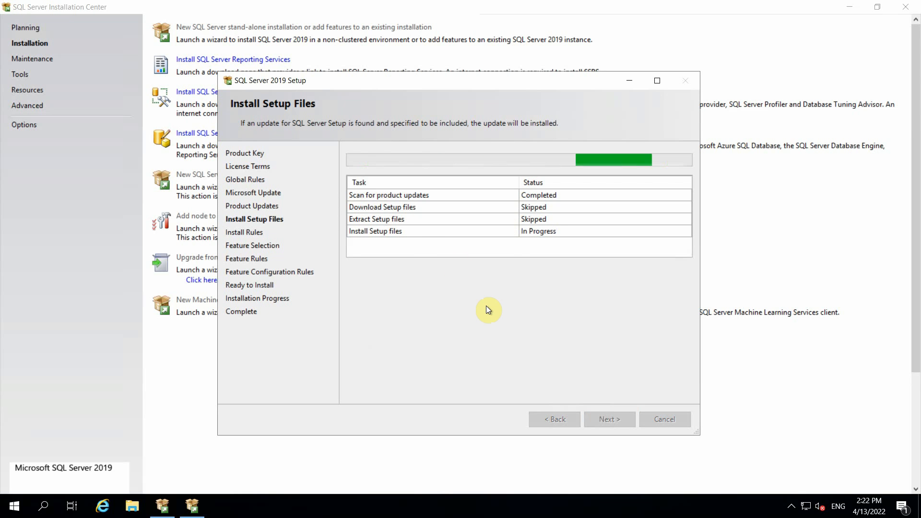
mouse_move(574, 191)
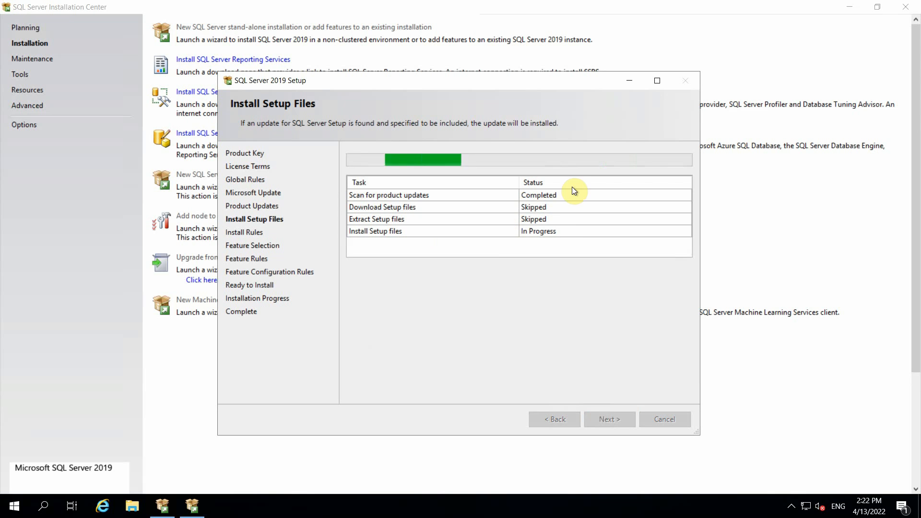
mouse_move(480, 259)
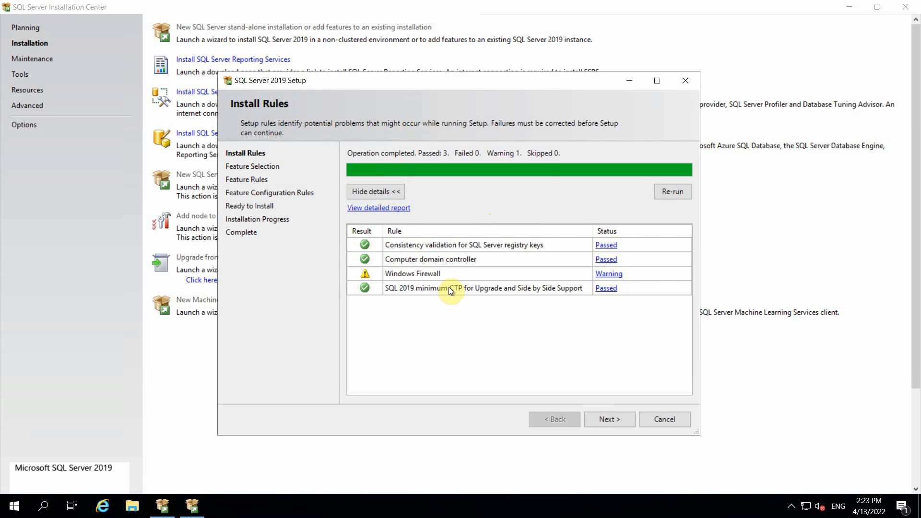
mouse_move(558, 293)
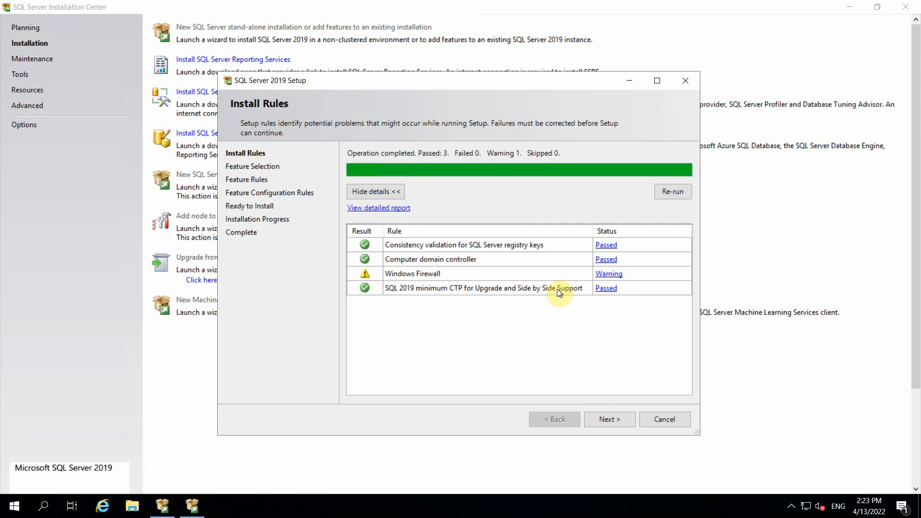
click(609, 419)
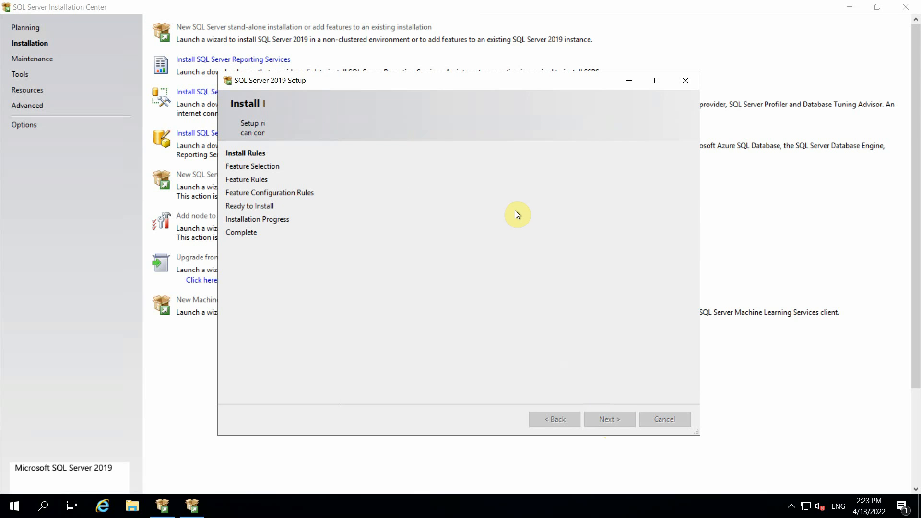
- Select all instance and shared features on Feature Selection and continue
click(608, 419)
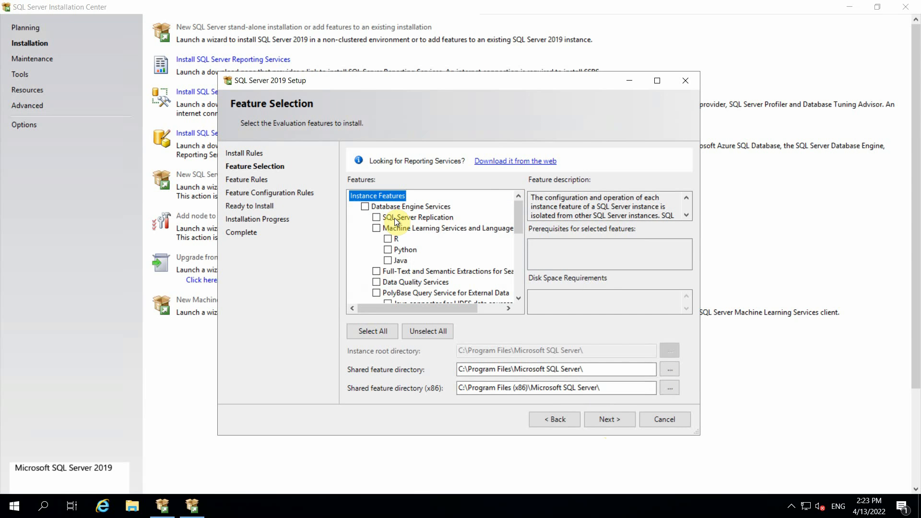
click(373, 331)
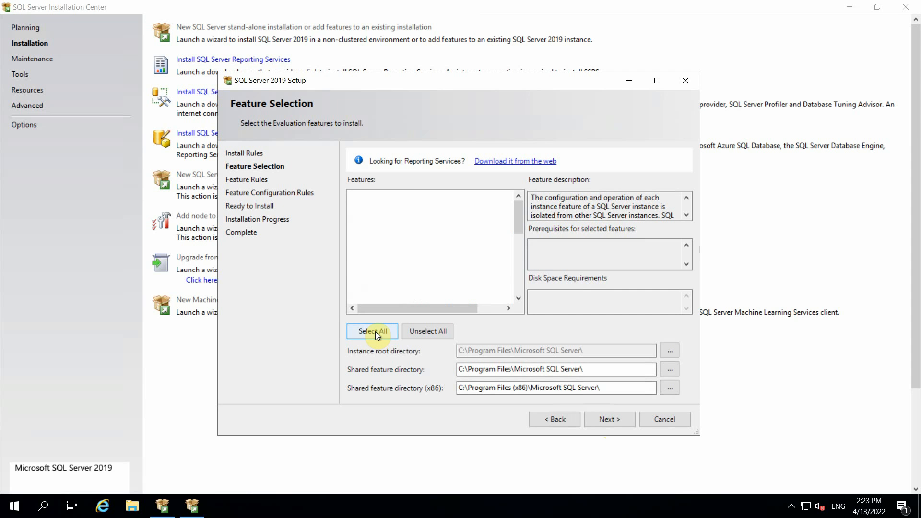
click(373, 331)
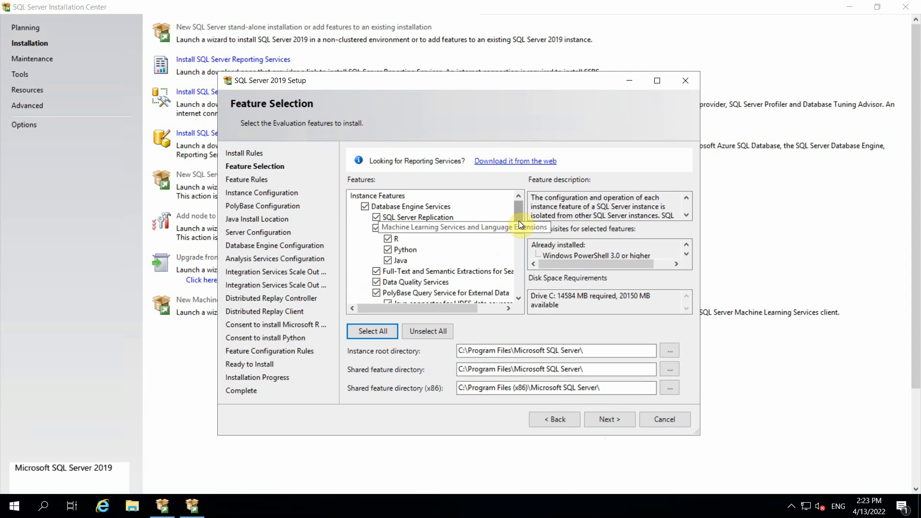
scroll(down, 3)
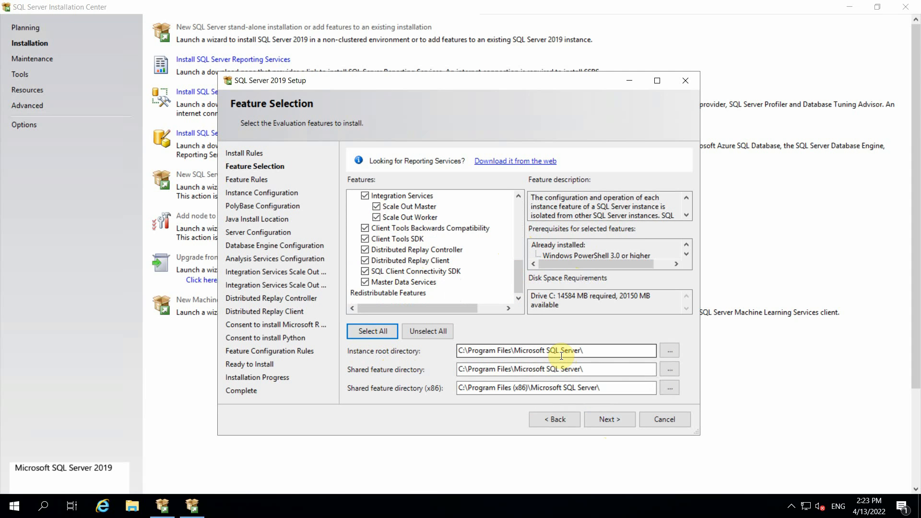
click(610, 419)
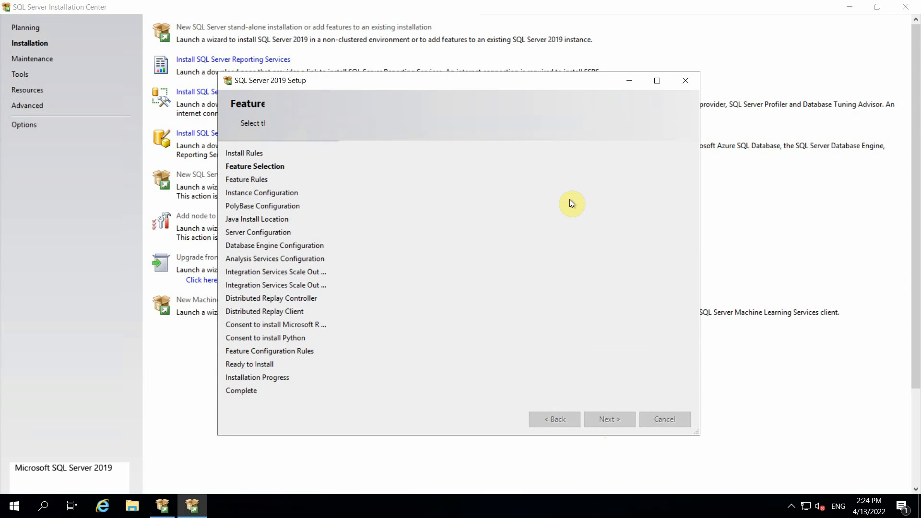
- Keep the default MSSQLSERVER instance and continue past Instance Configuration
click(608, 419)
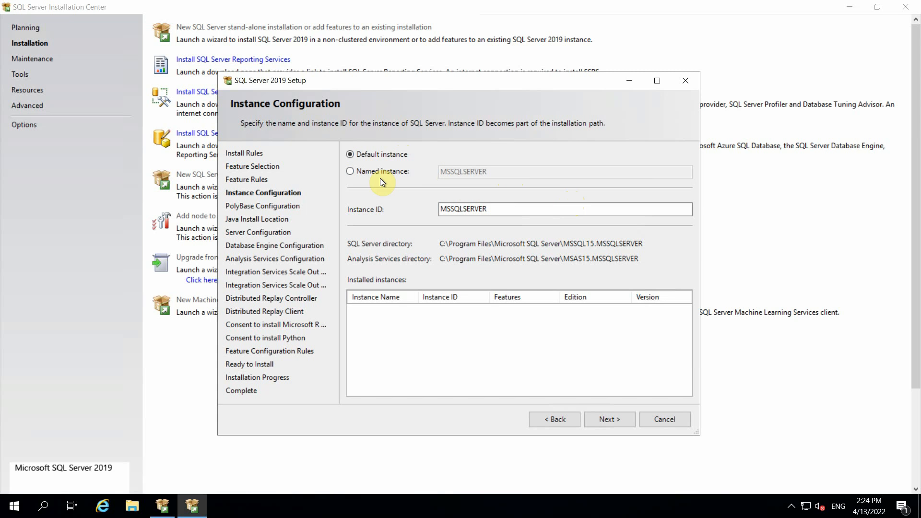
mouse_move(373, 178)
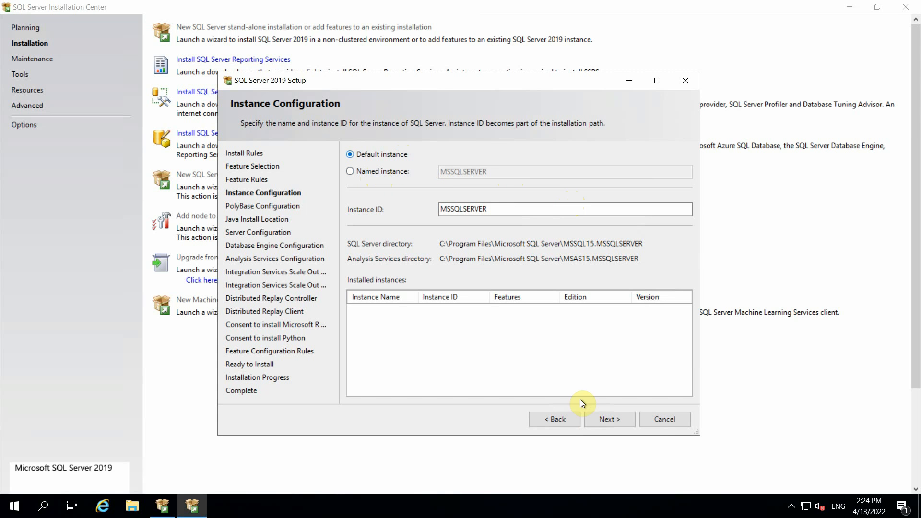
click(609, 419)
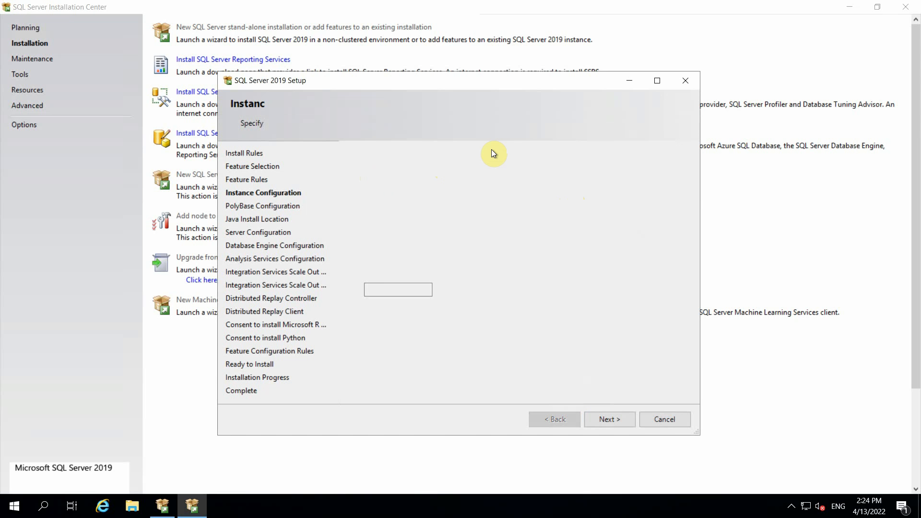
- Keep standalone PolyBase and the bundled Open JRE 11.0.3, reaching Server Configuration
click(609, 420)
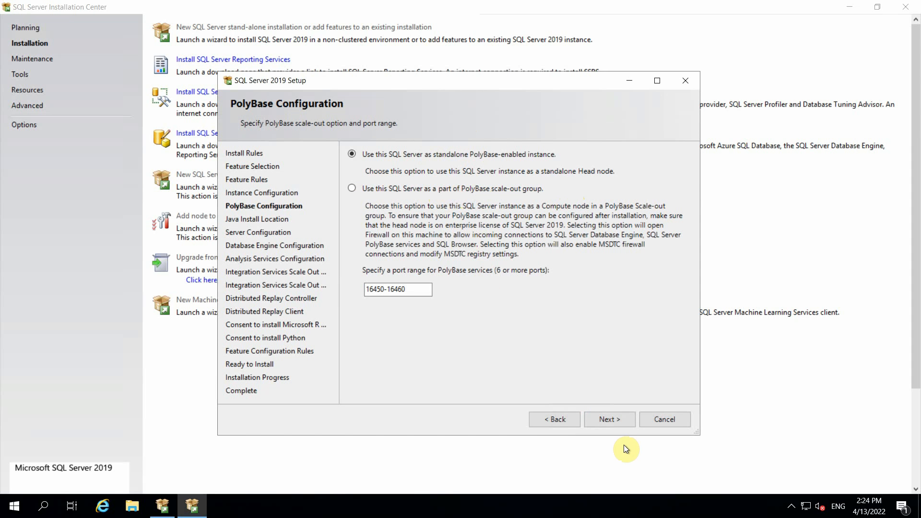
click(609, 419)
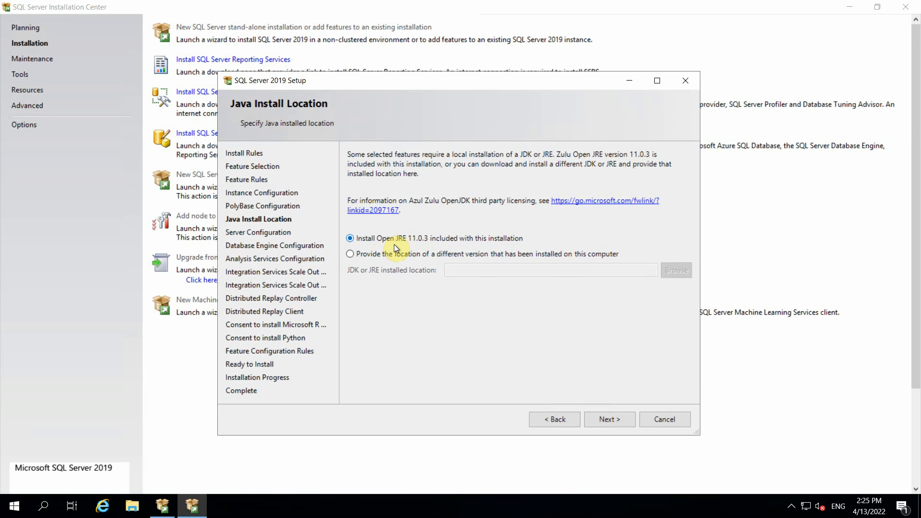
mouse_move(429, 254)
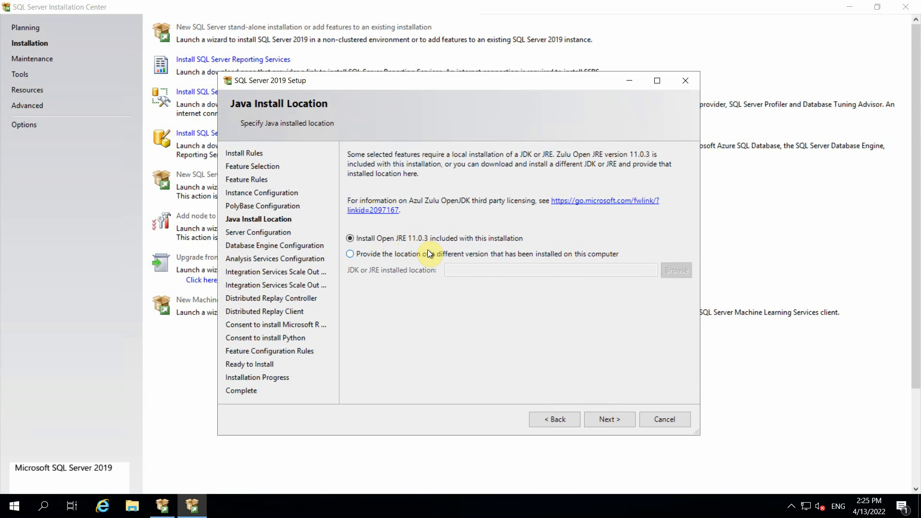
mouse_move(454, 265)
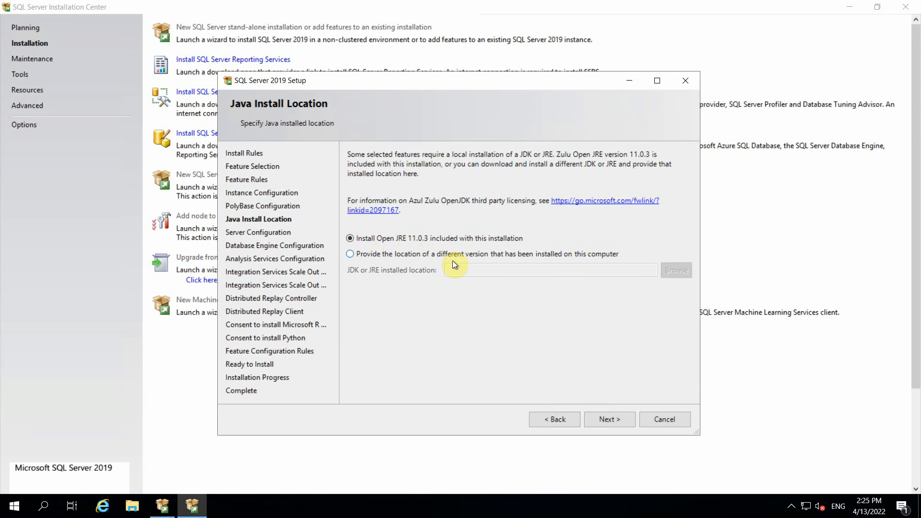
mouse_move(473, 269)
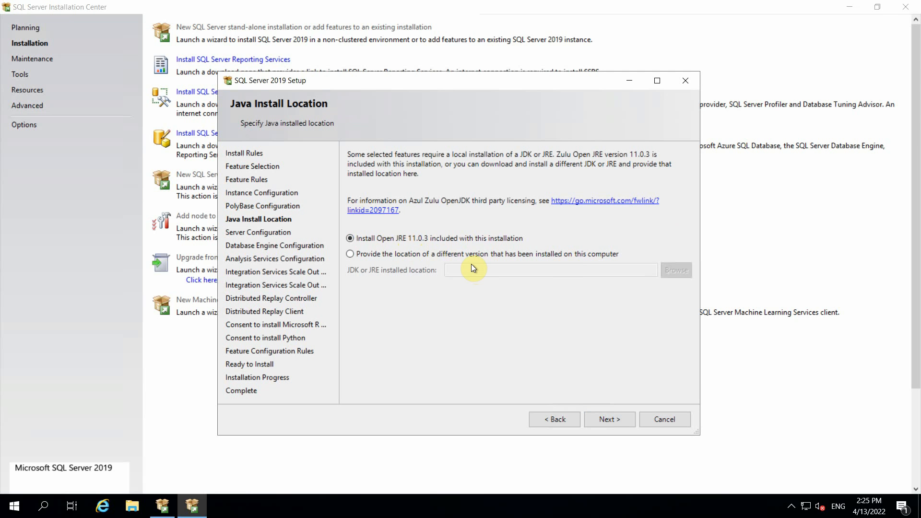
mouse_move(588, 402)
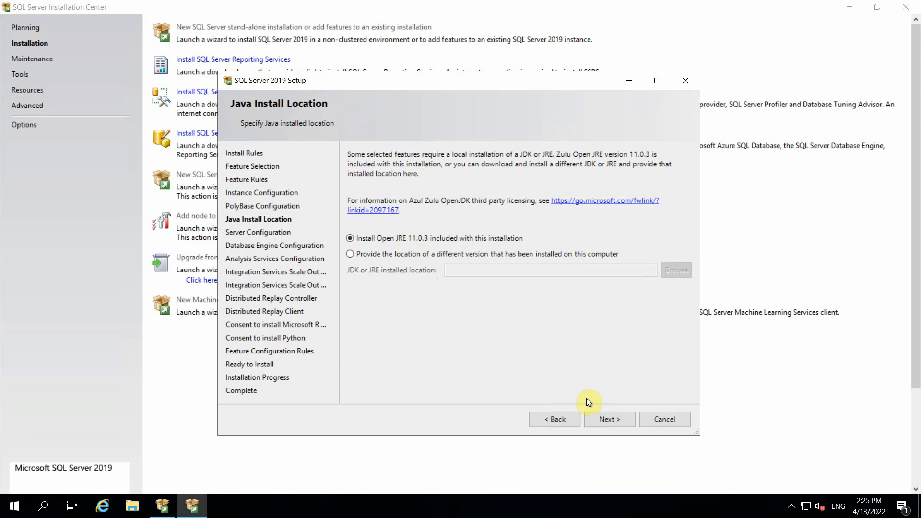
click(609, 419)
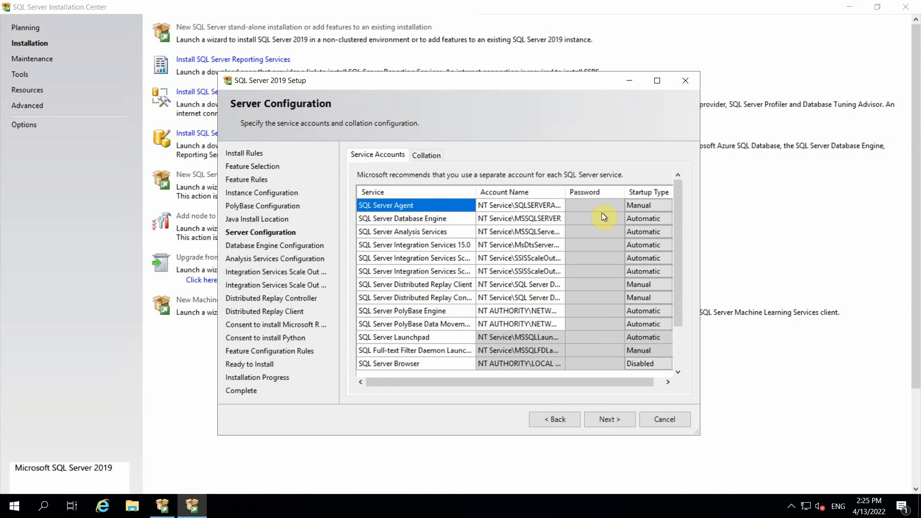
mouse_move(588, 228)
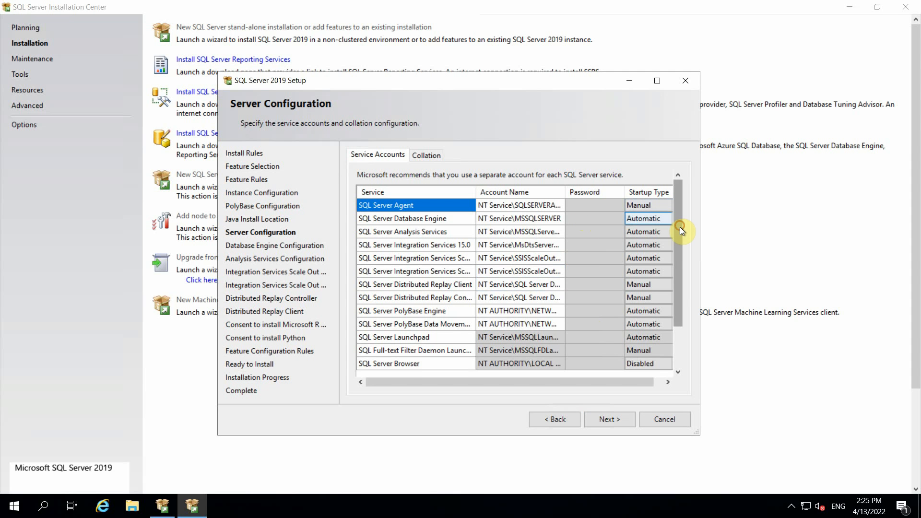
- Grant the Perform Volume Maintenance Task privilege, review Collation, and continue to Database Engine Configuration
scroll(down, 3)
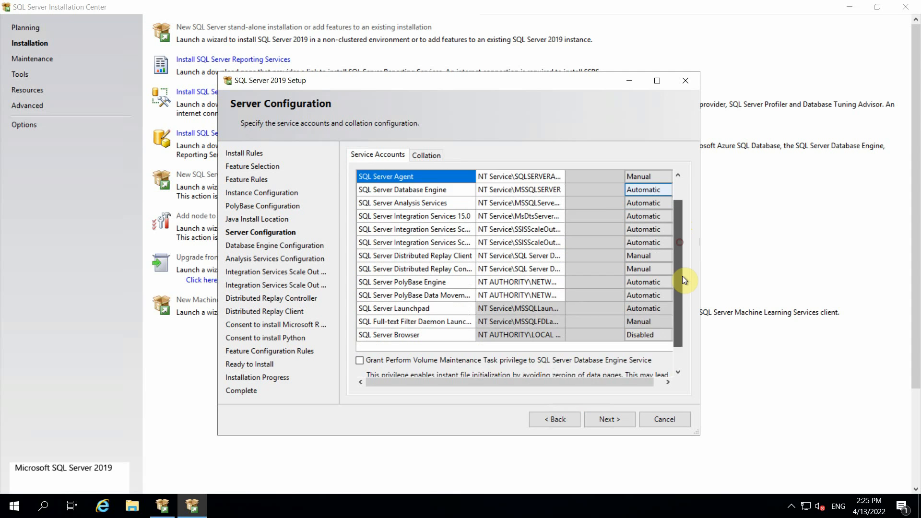
scroll(down, 3)
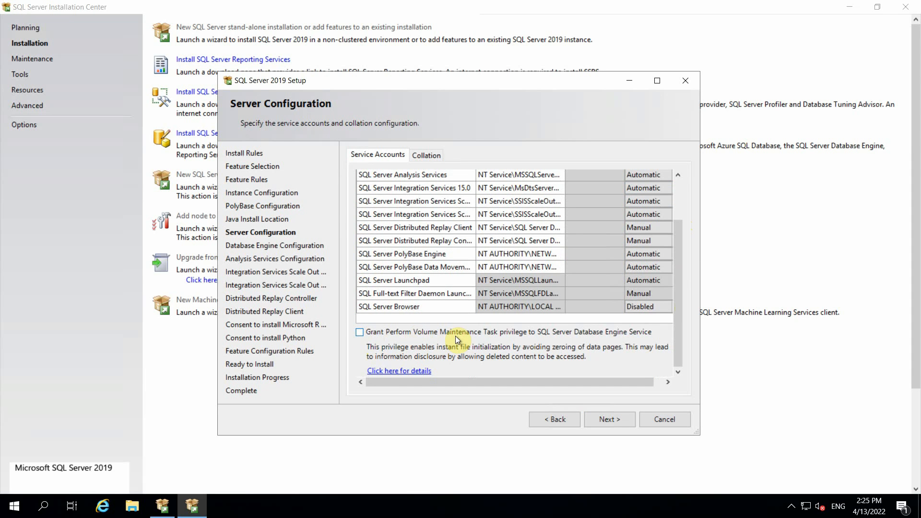
mouse_move(578, 338)
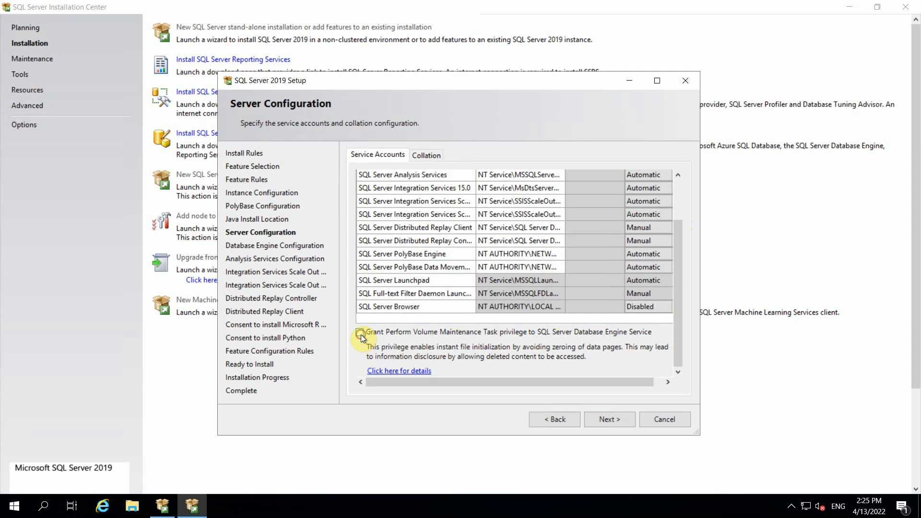
click(359, 332)
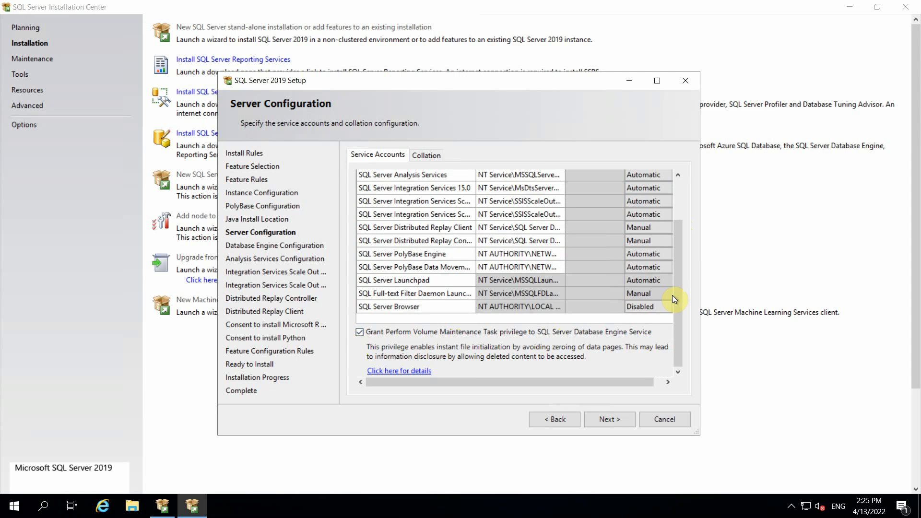
click(426, 155)
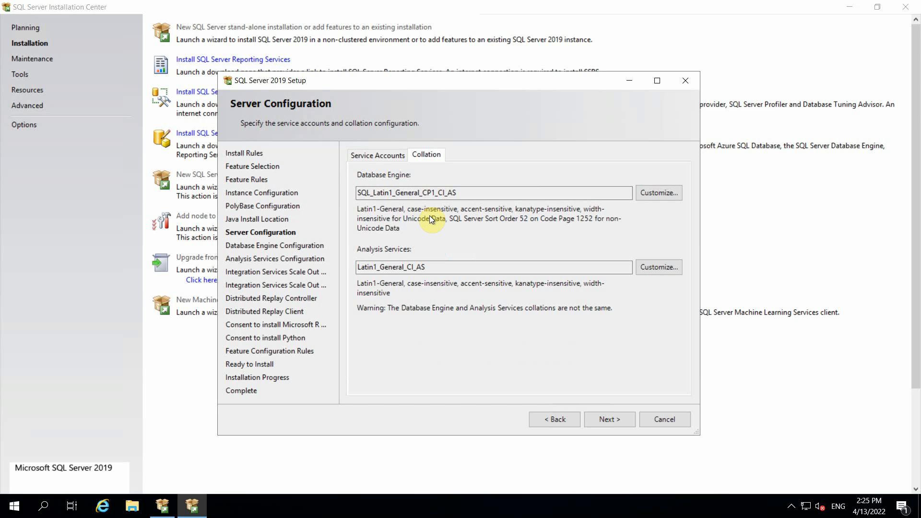
mouse_move(390, 302)
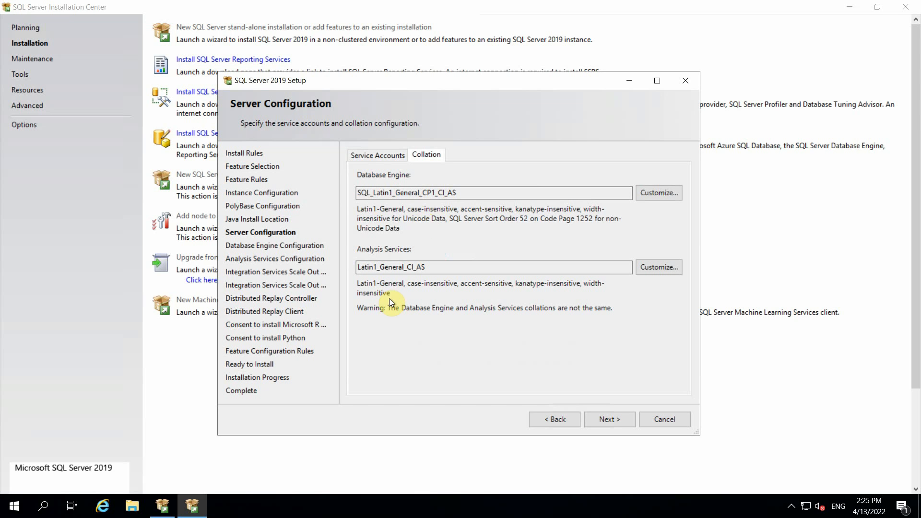
click(377, 155)
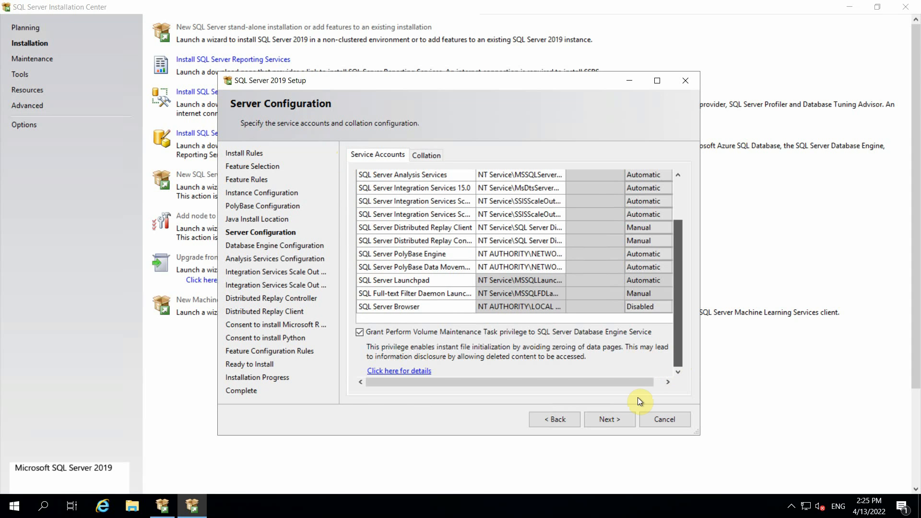
click(608, 419)
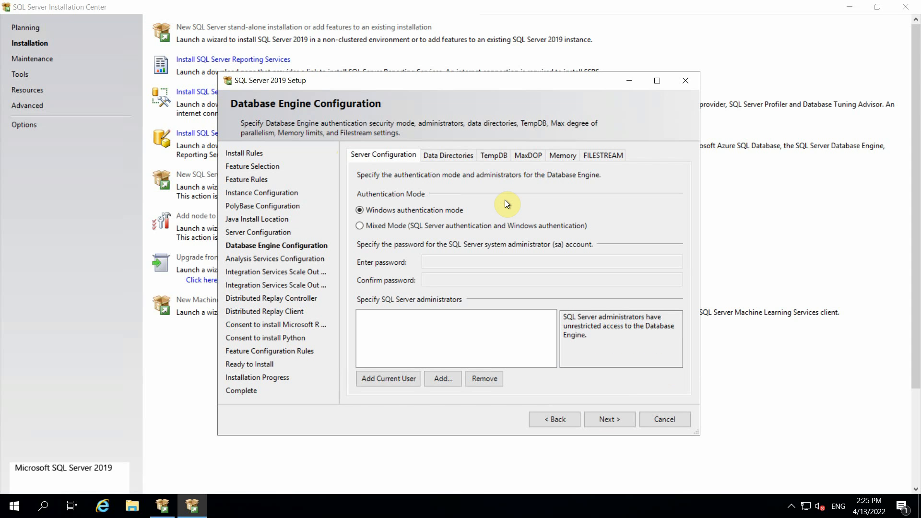
mouse_move(372, 219)
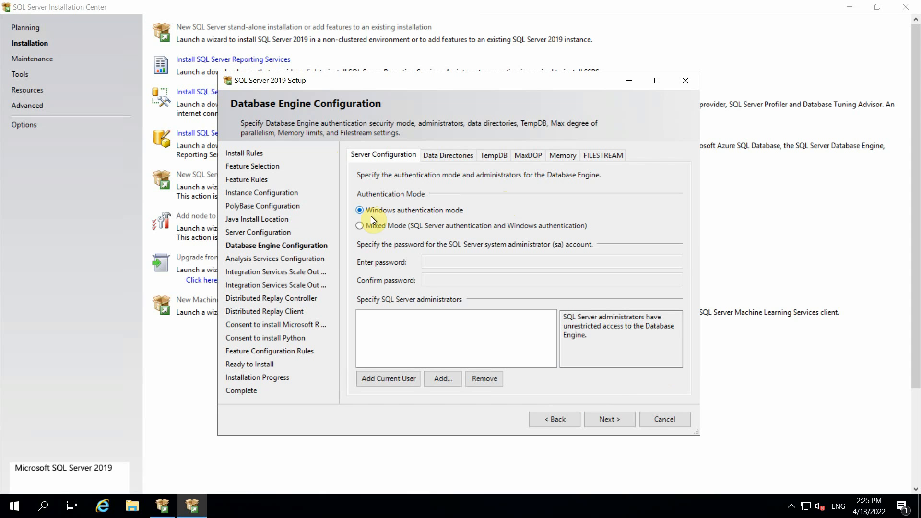
- Choose Mixed Mode with an sa password, add the current user as administrator, and view Data Directories
click(360, 225)
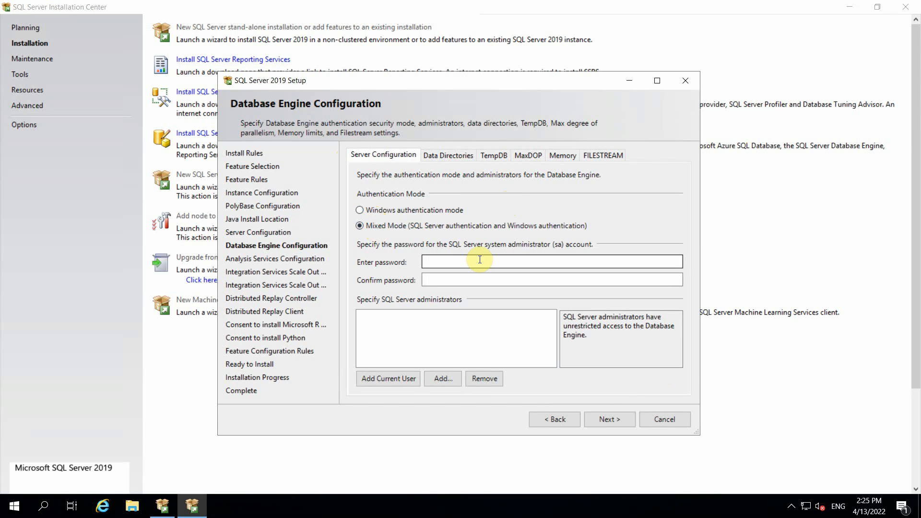
click(550, 261)
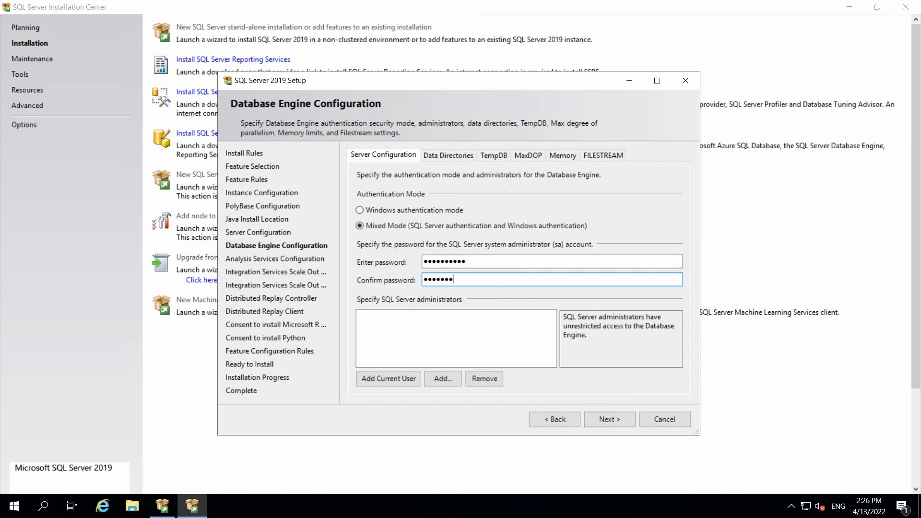
text(••••)
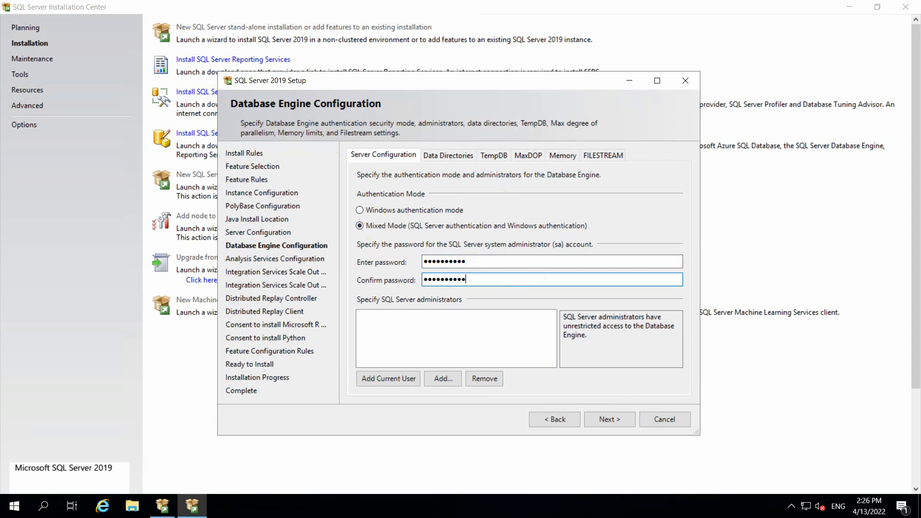
mouse_move(407, 265)
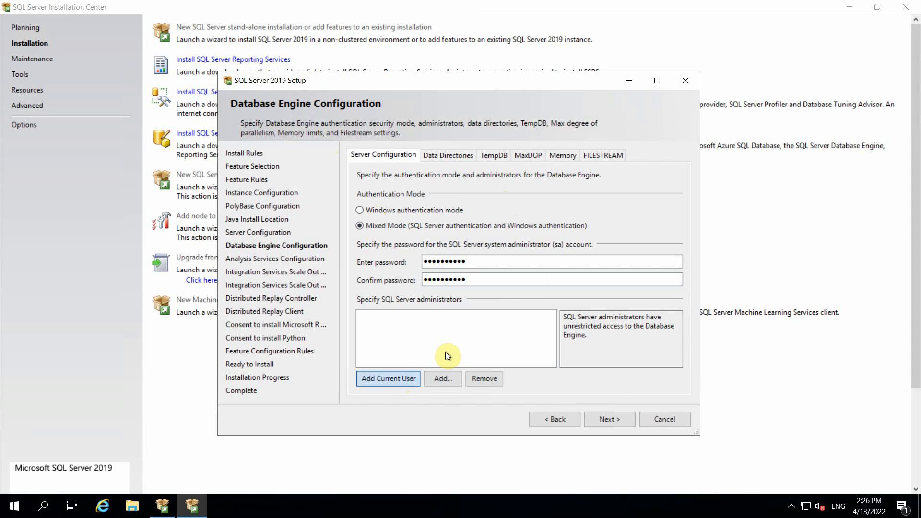
mouse_move(430, 338)
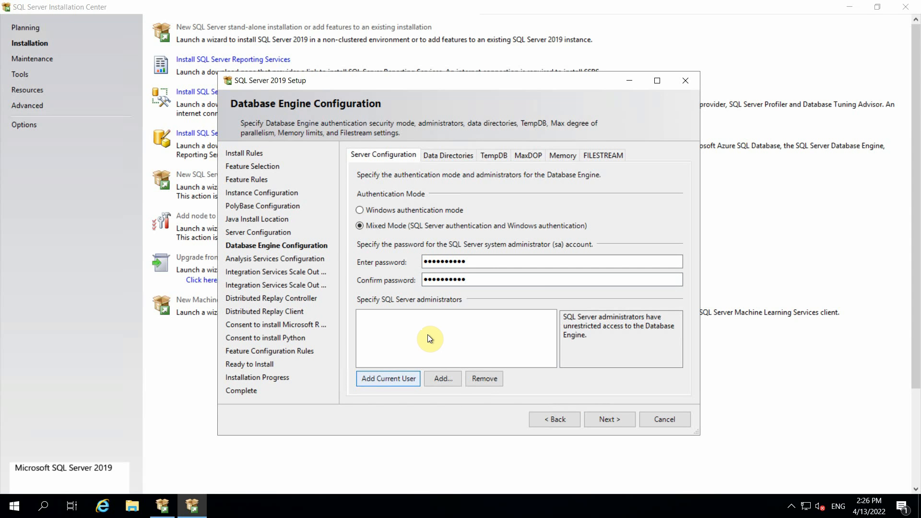
click(388, 378)
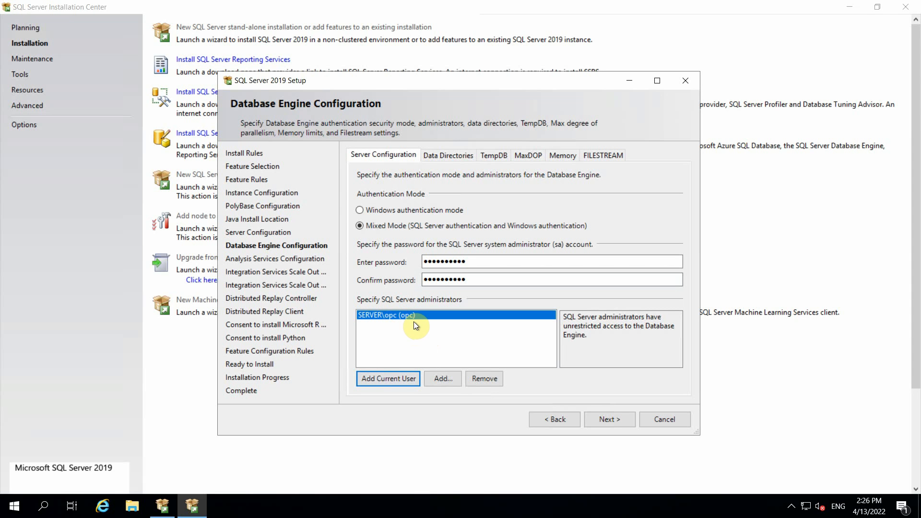
mouse_move(502, 257)
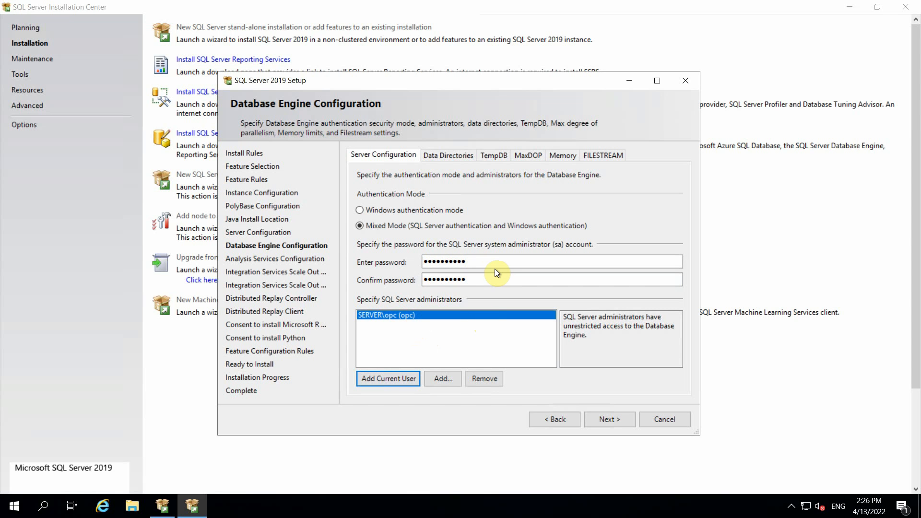
click(461, 155)
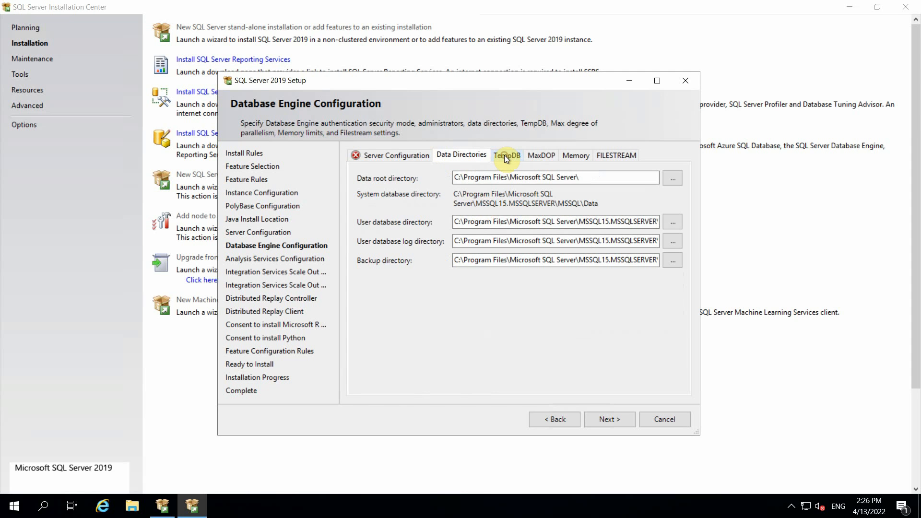
- Review the TempDB, MaxDOP and FILESTREAM defaults, then return to Server Configuration authentication
click(507, 155)
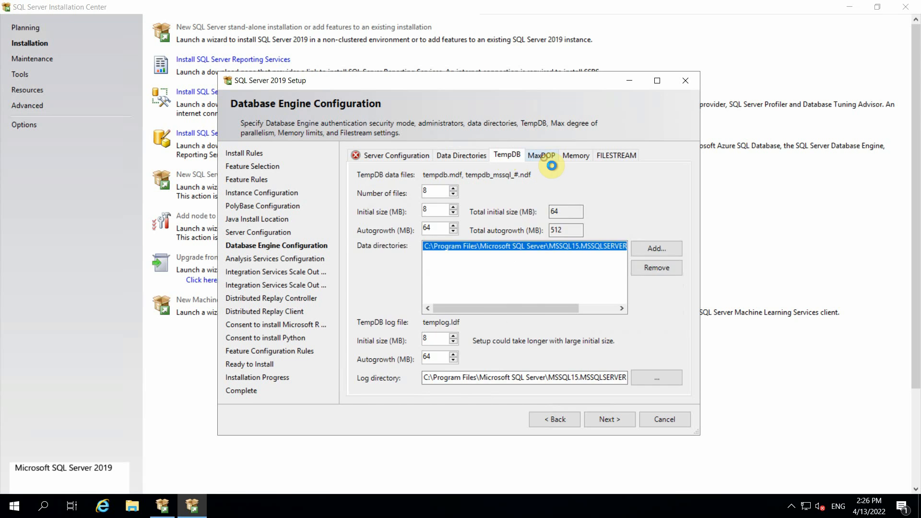
click(541, 156)
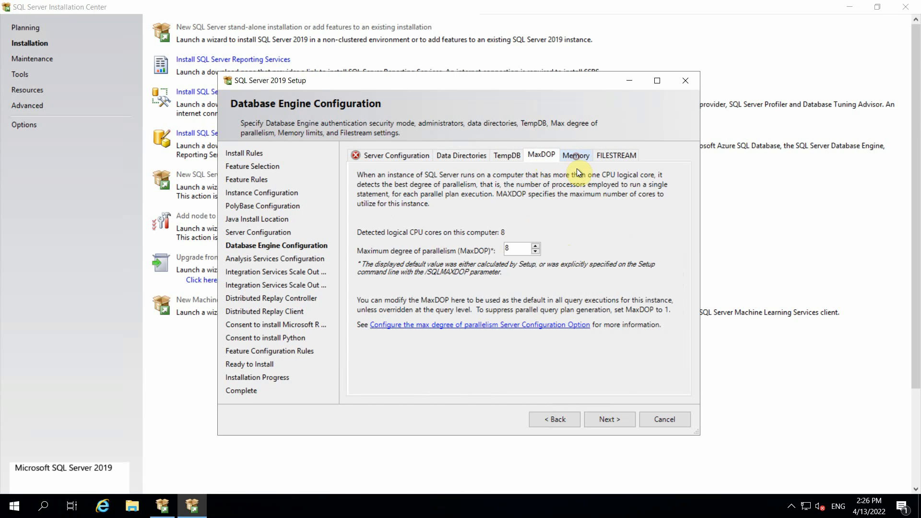
click(616, 156)
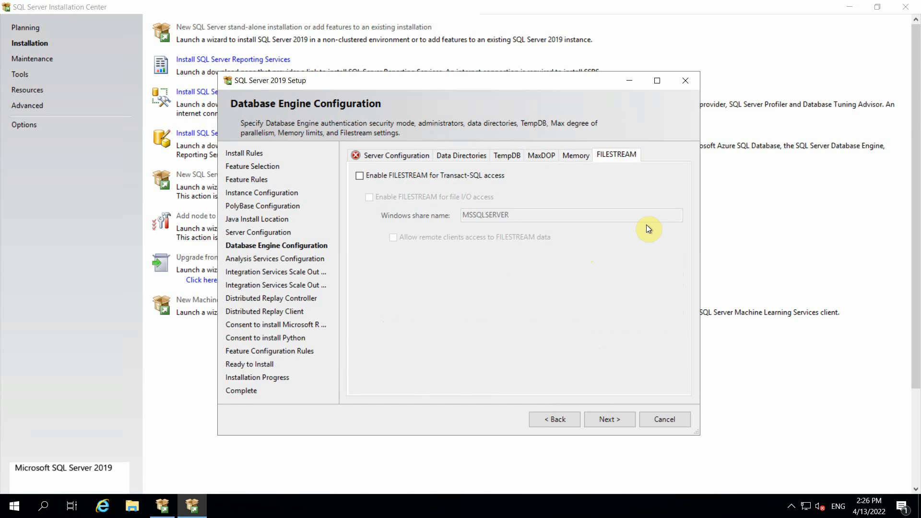
mouse_move(476, 186)
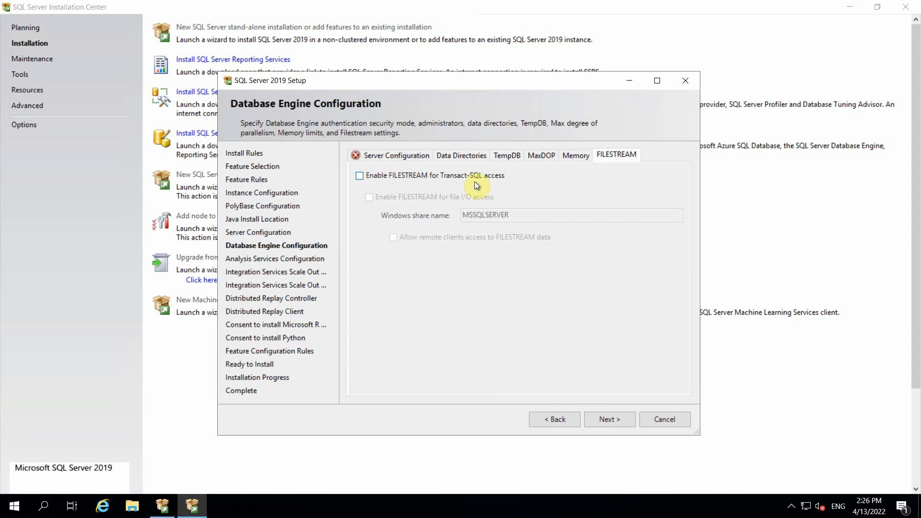
click(397, 156)
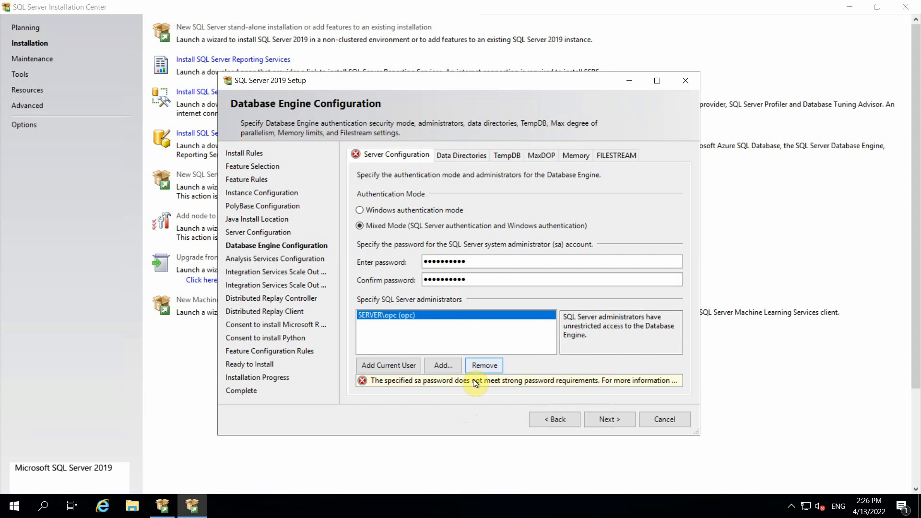
- Attempt to continue past Database Engine Configuration and dismiss the sa password validation error
click(609, 420)
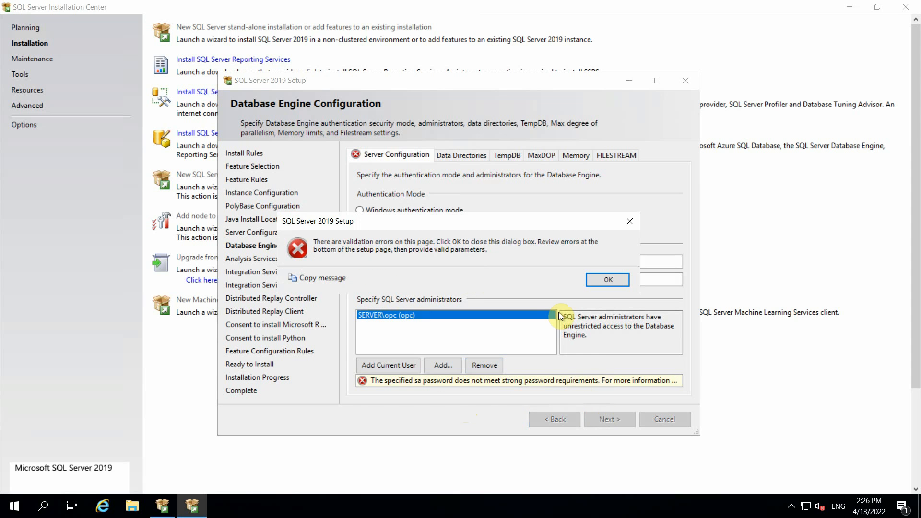
click(607, 280)
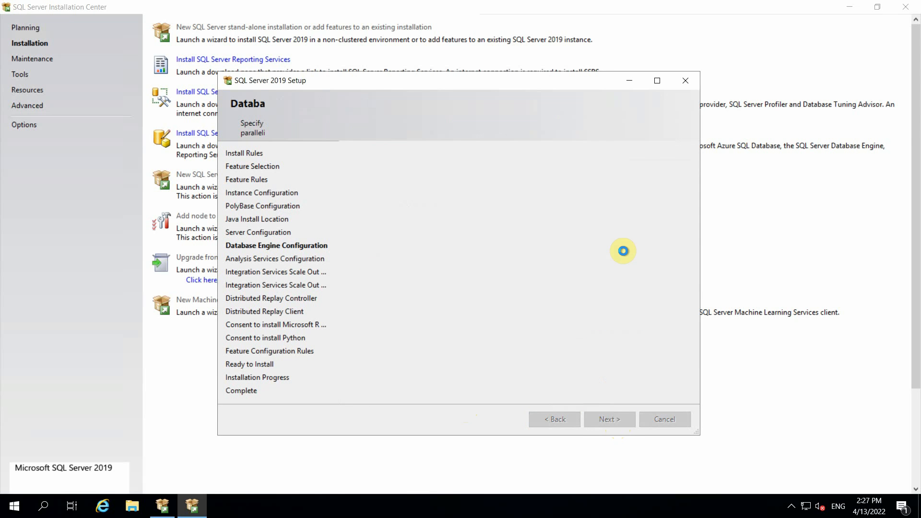
- Continue to Analysis Services Configuration and add the current user as administrator in Tabular mode
click(609, 420)
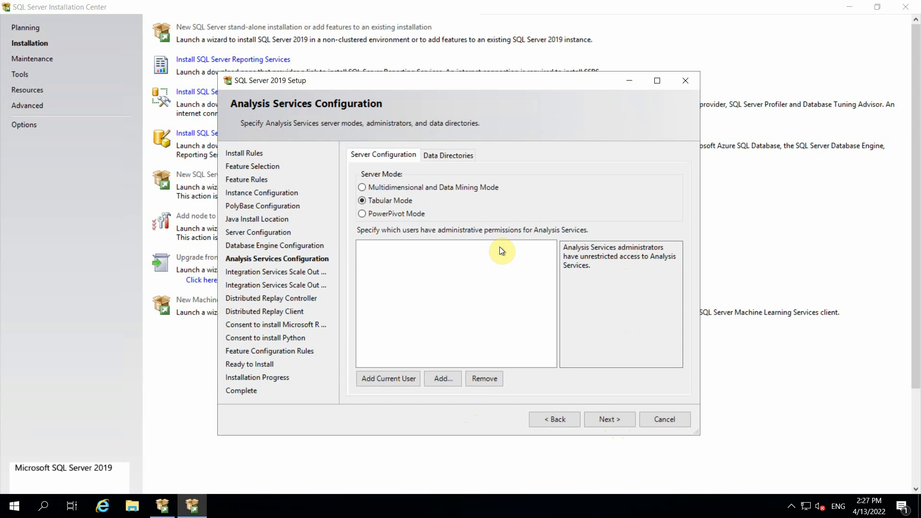
mouse_move(346, 185)
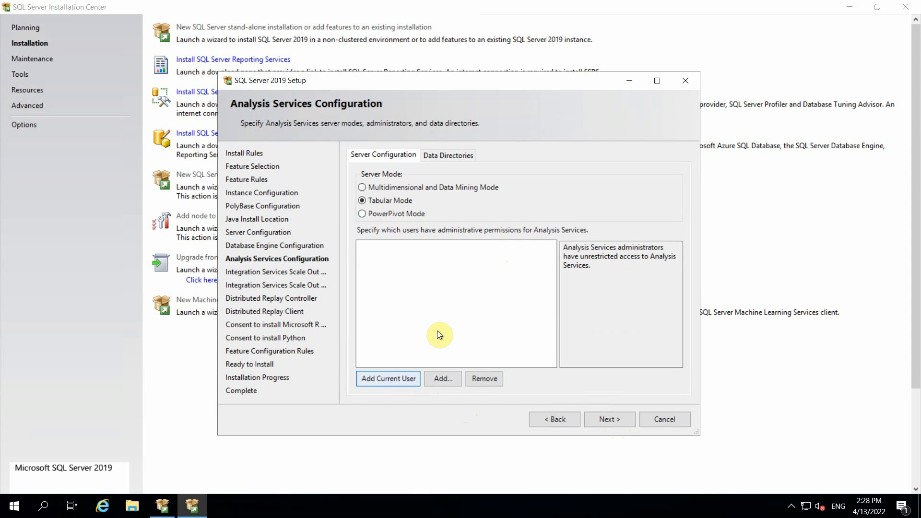
click(387, 378)
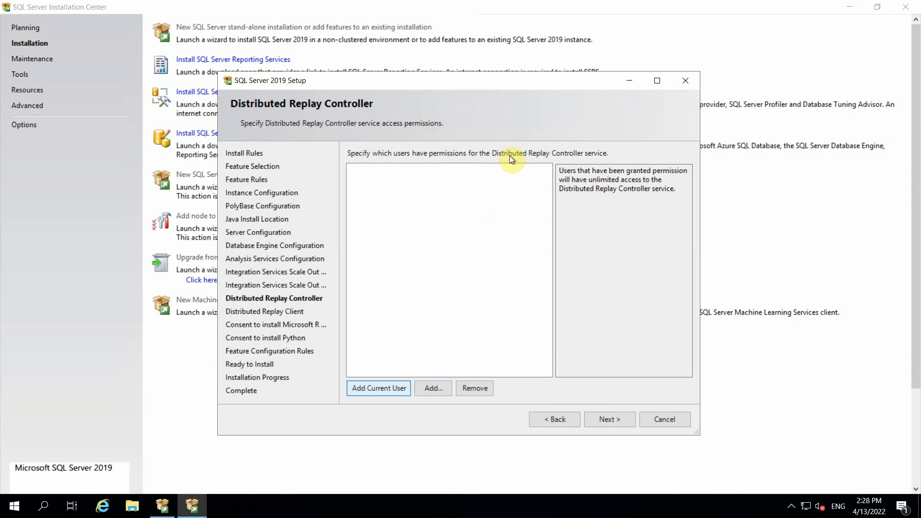
- Add the current user to Distributed Replay Controller, pass Client defaults, and accept the Microsoft R Open download
click(378, 388)
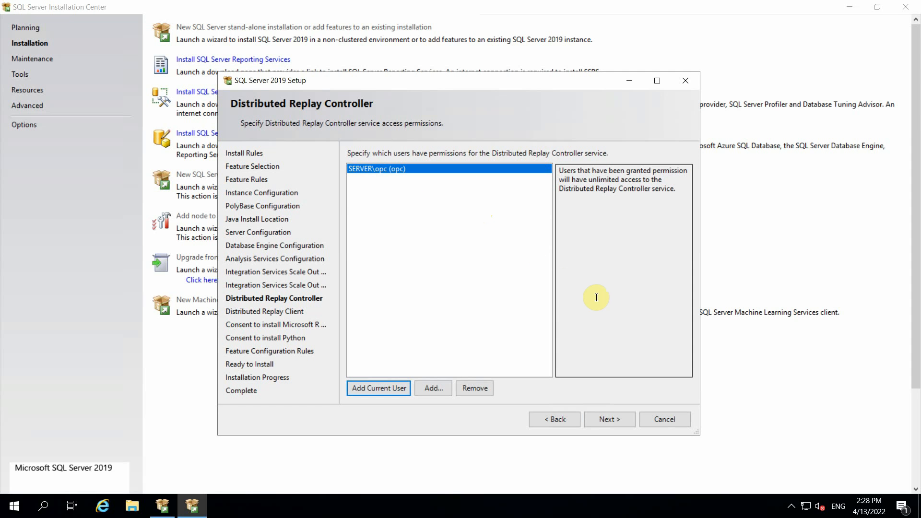
click(609, 419)
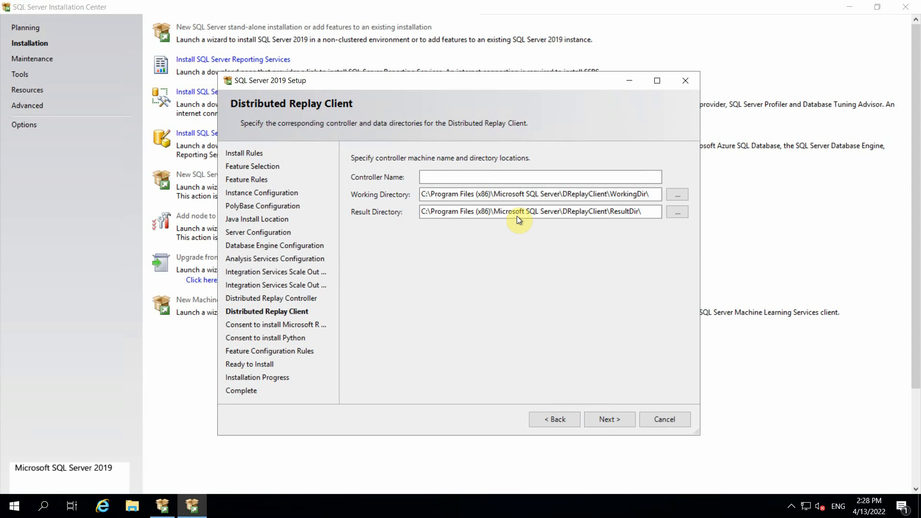
click(610, 420)
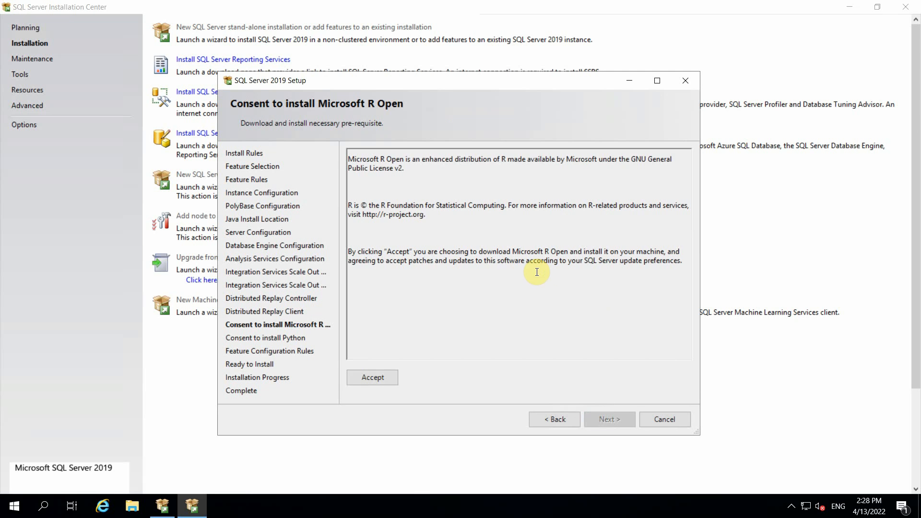
click(371, 377)
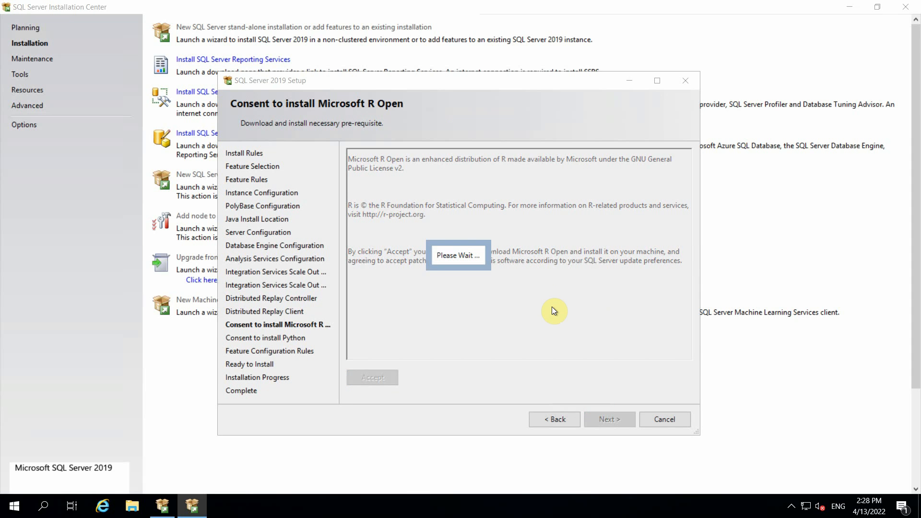
mouse_move(370, 347)
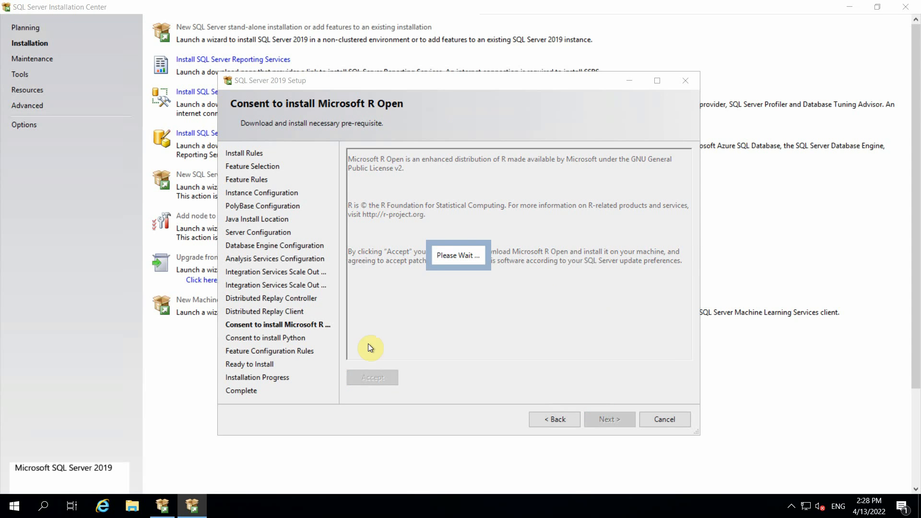
mouse_move(257, 342)
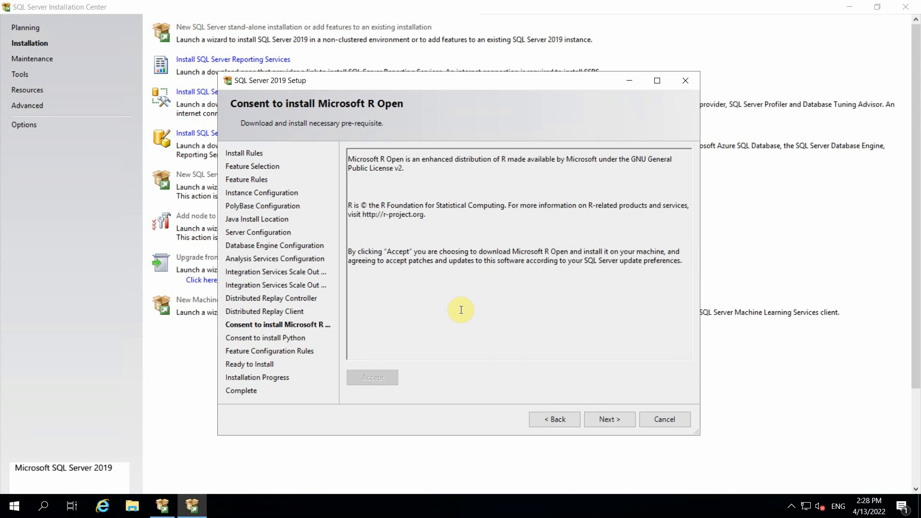
- Continue to the Python consent page and accept the Python (Anaconda) download
click(373, 378)
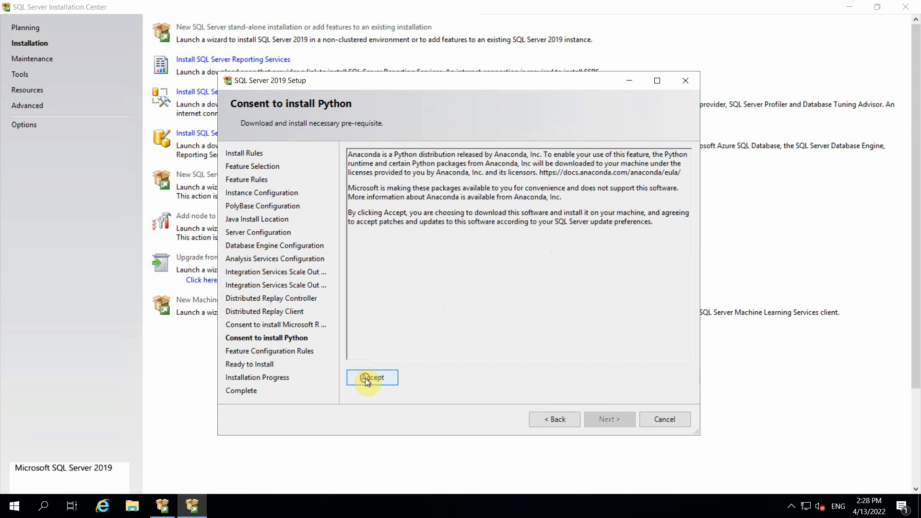
click(372, 377)
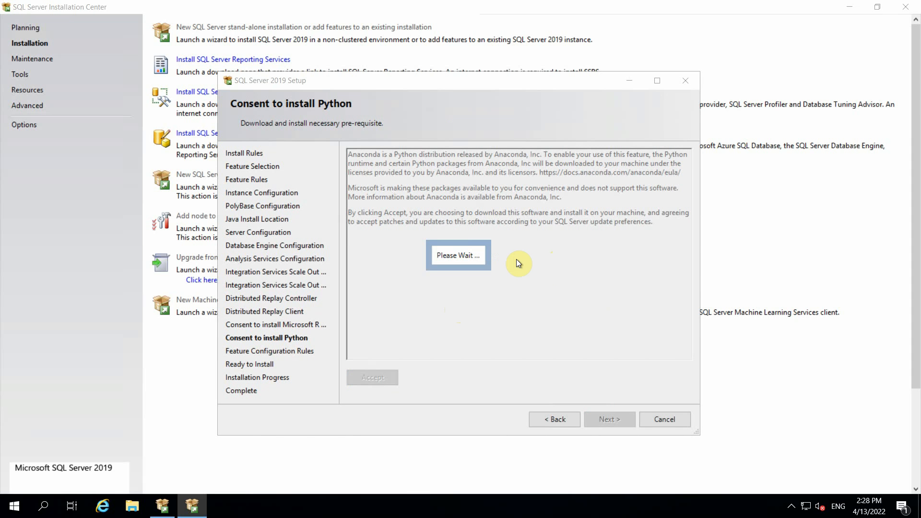
mouse_move(255, 362)
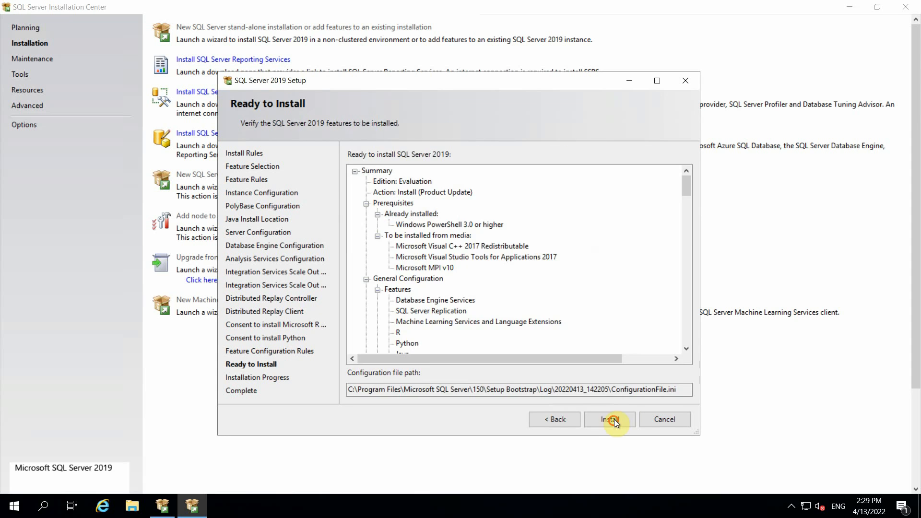
- Install SQL Server 2019 and scroll the Complete page's feature list showing every feature Succeeded
click(609, 420)
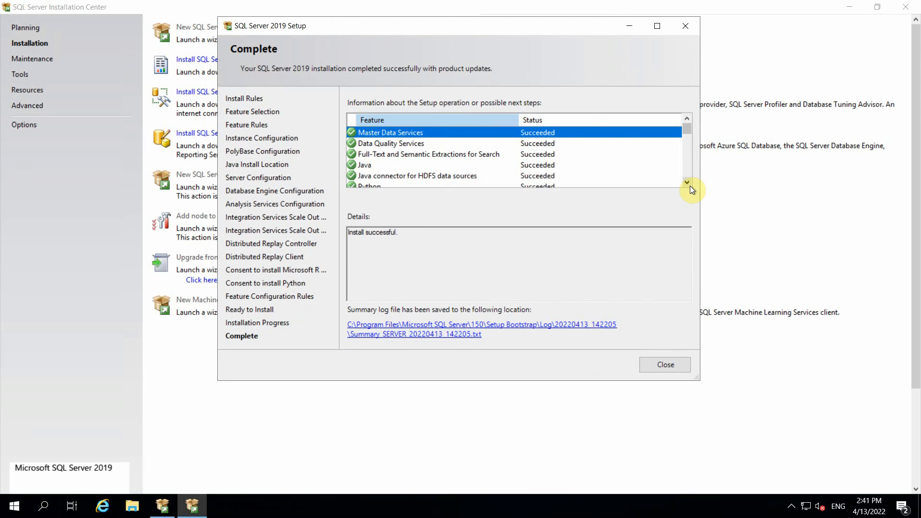
click(687, 183)
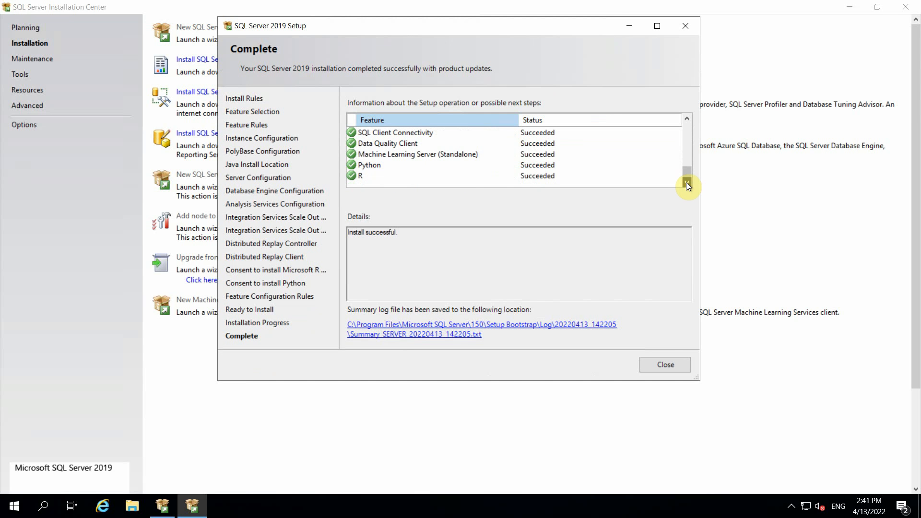
- From Installation Center's Installation page, follow the 'Install SQL Server Management Tools' link
click(664, 364)
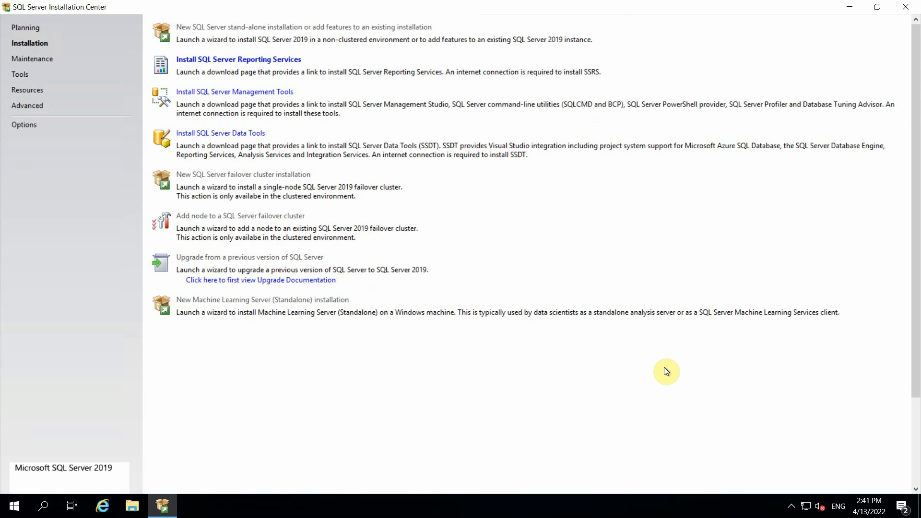
mouse_move(334, 206)
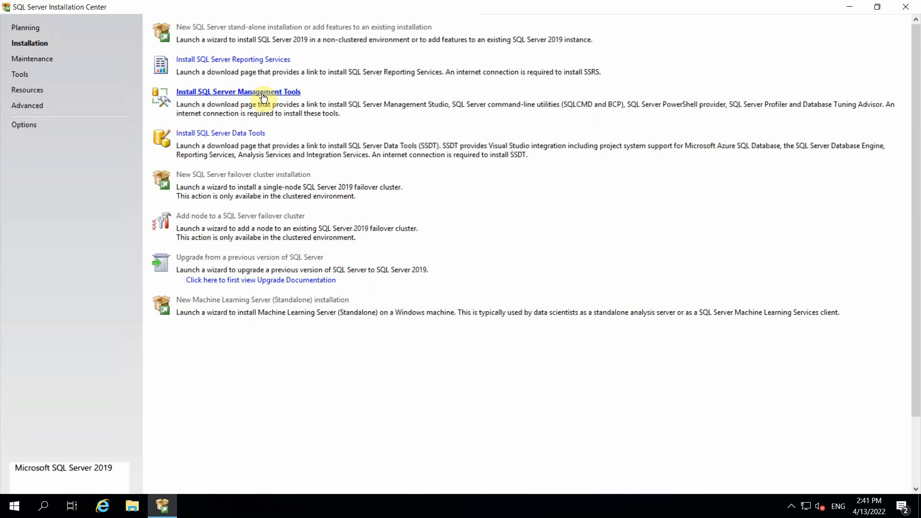
click(237, 92)
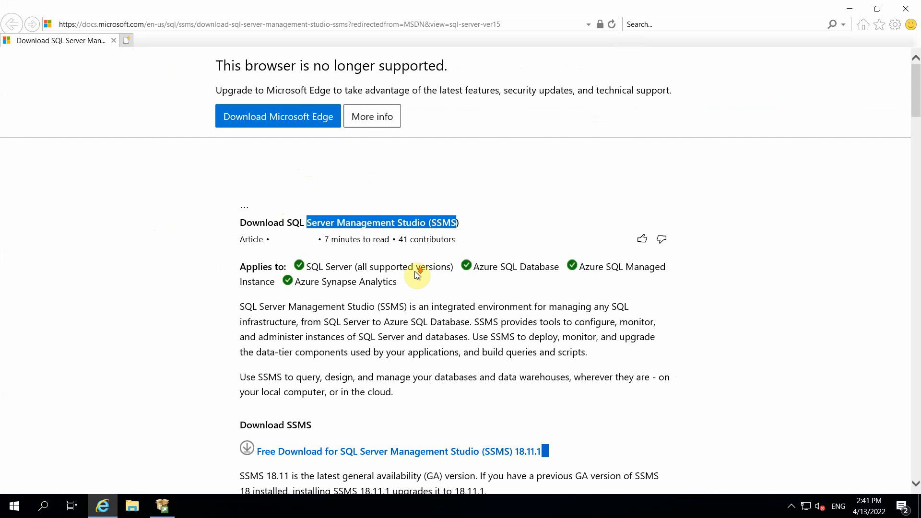
- Download the SSMS 18.11.1 installer from the Microsoft page and run it from the download bar
scroll(down, 3)
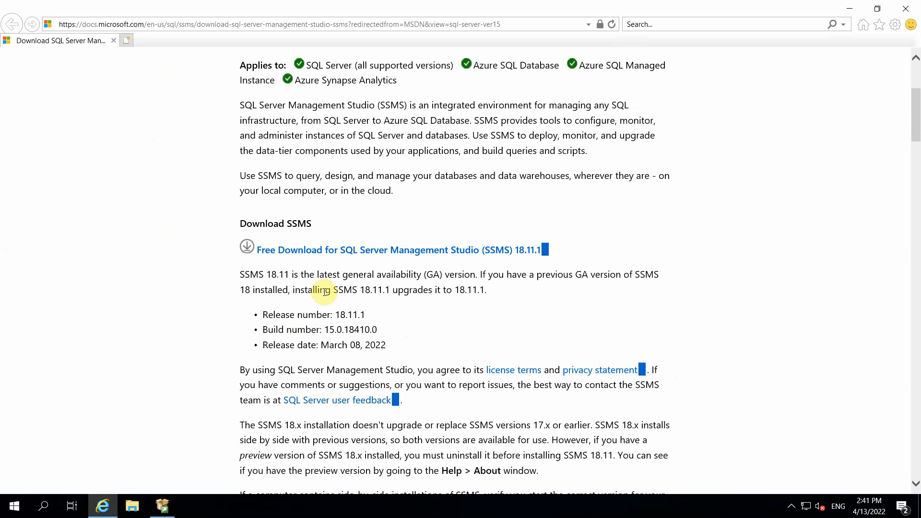
mouse_move(341, 255)
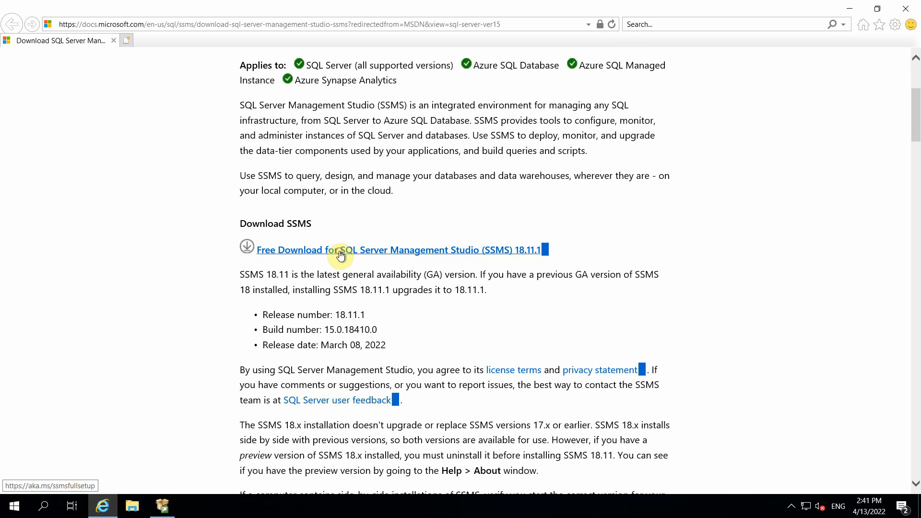
click(339, 249)
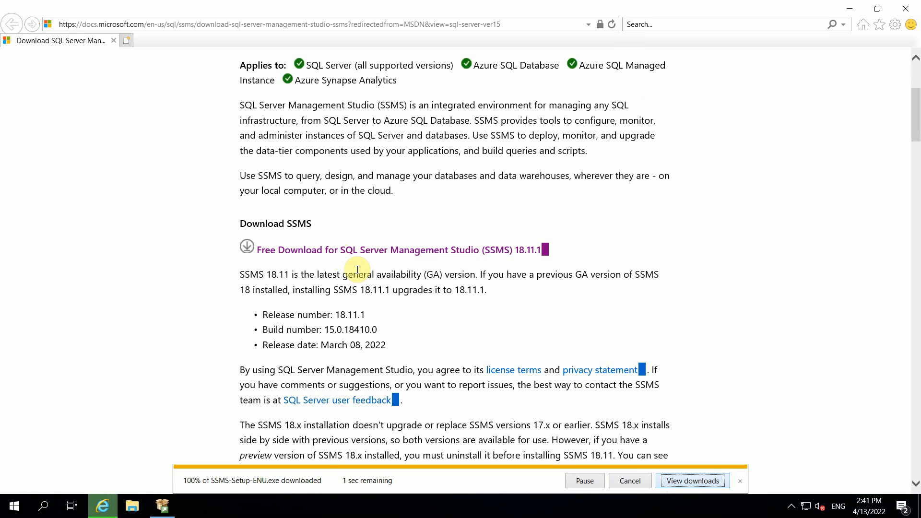
click(740, 481)
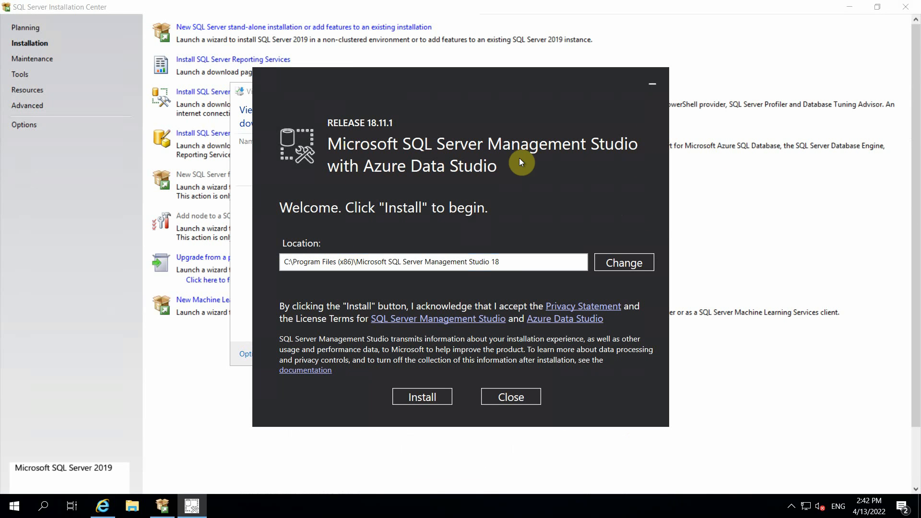
mouse_move(485, 176)
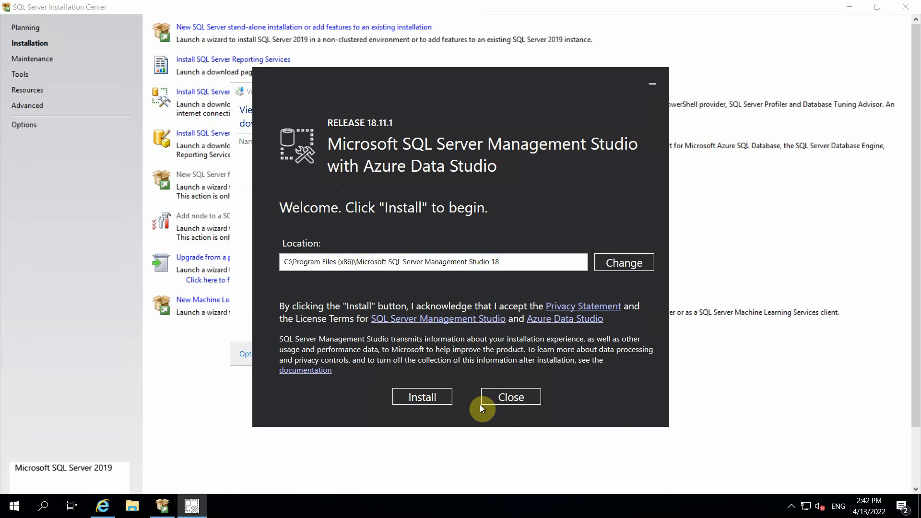
- Install Management Studio 18.11.1 to the default location
click(422, 396)
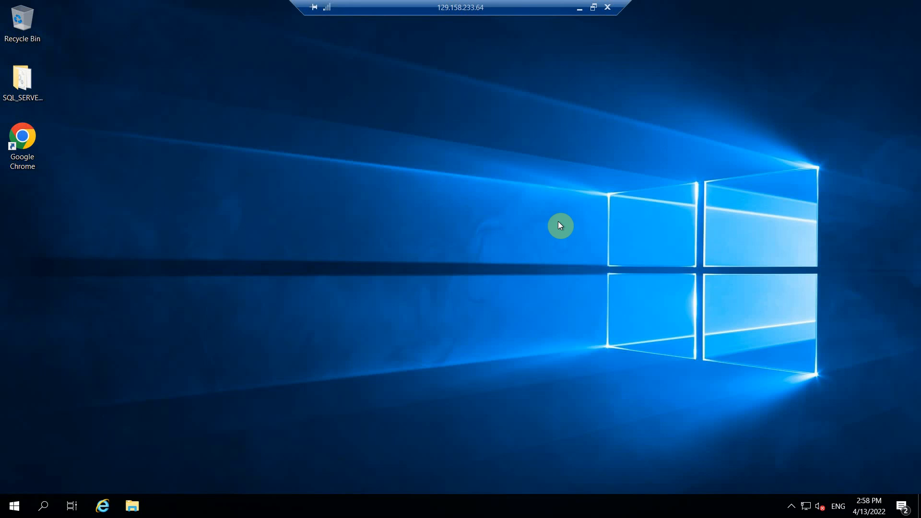
mouse_move(345, 289)
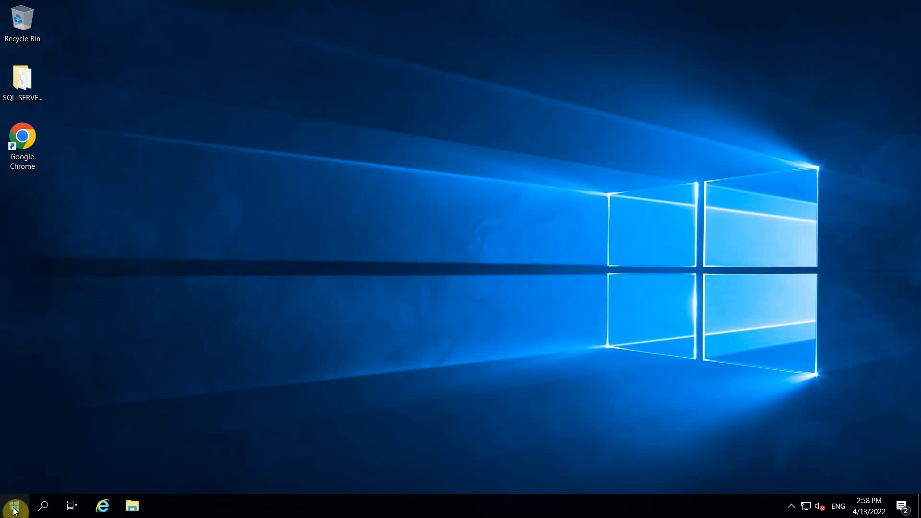
- From Start, expand Microsoft SQL Server 2019 and SQL Server Tools 18 to reach Management Studio
click(15, 507)
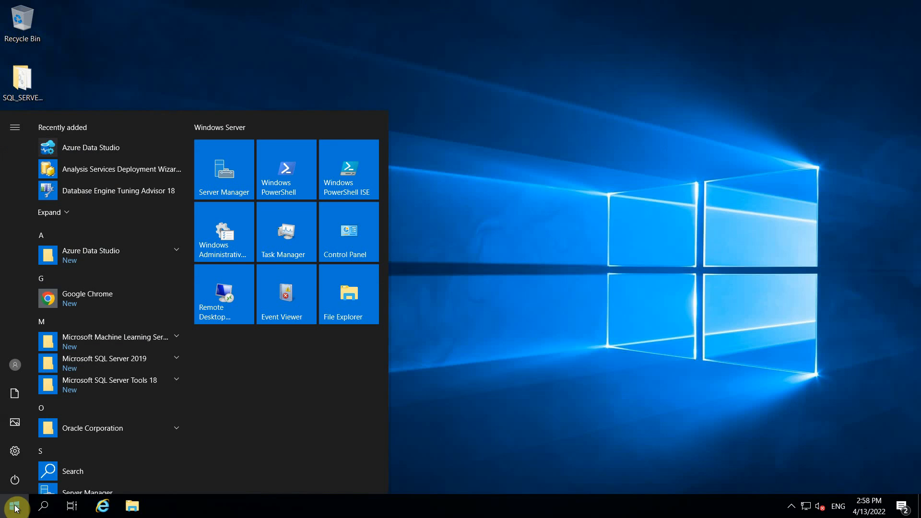
mouse_move(167, 355)
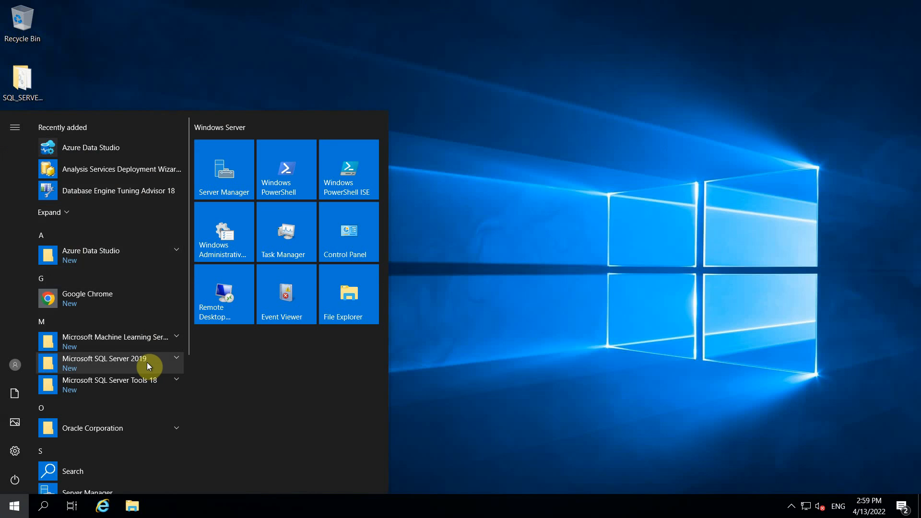
click(105, 363)
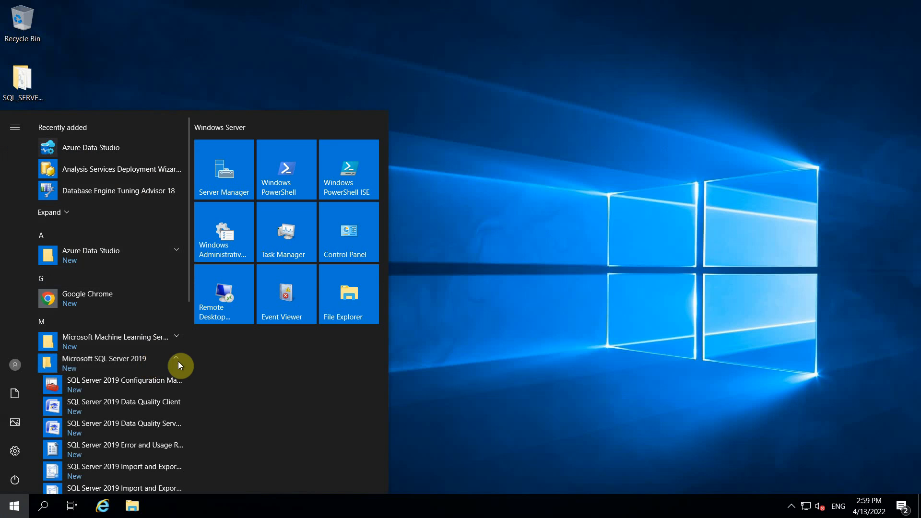
scroll(down, 3)
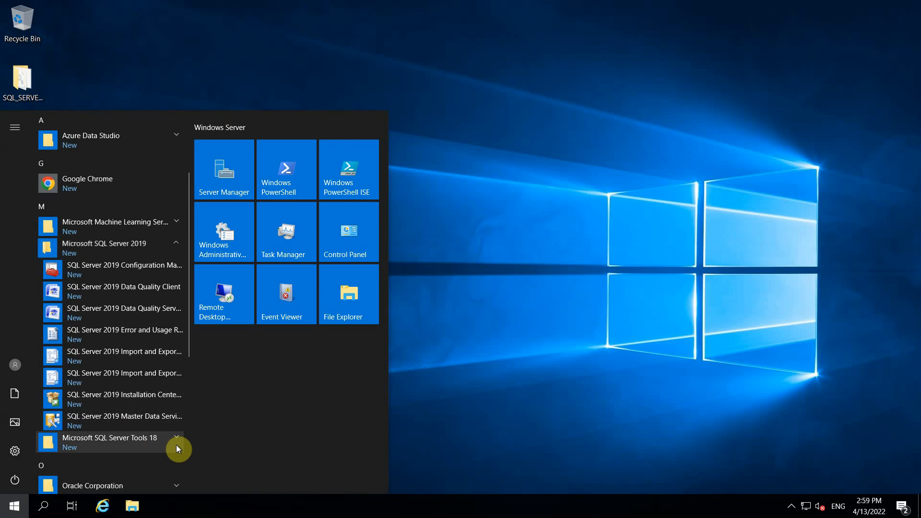
click(109, 441)
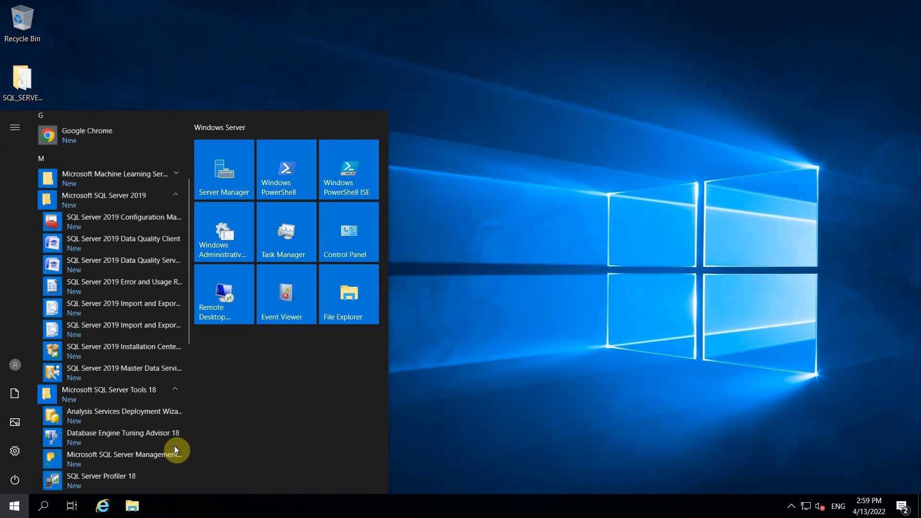
scroll(down, 3)
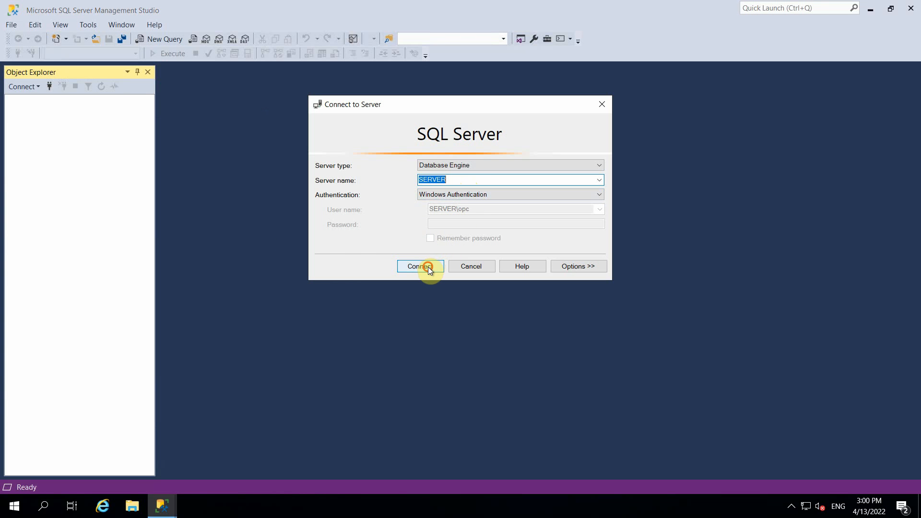
- Connect to the SERVER Database Engine using Windows Authentication
click(417, 266)
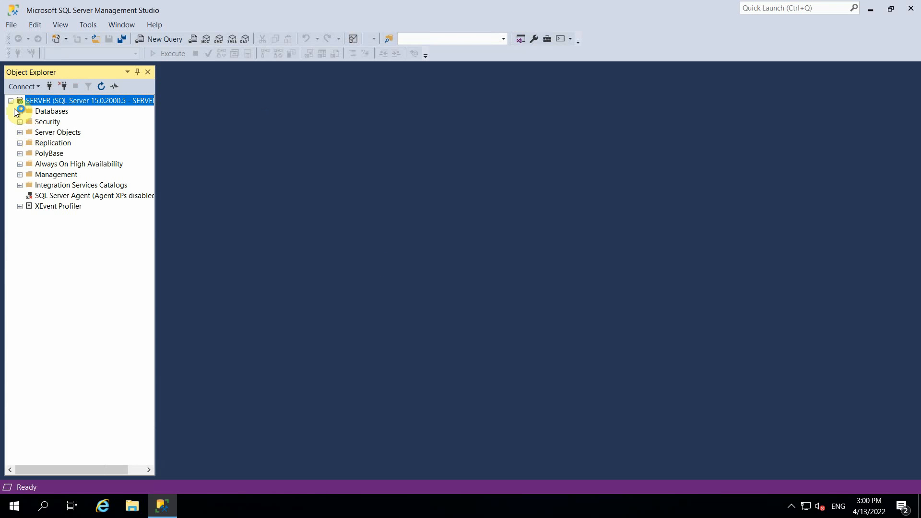
- Expand Databases, System Databases, Security, Server Objects and Replication in Object Explorer
click(20, 111)
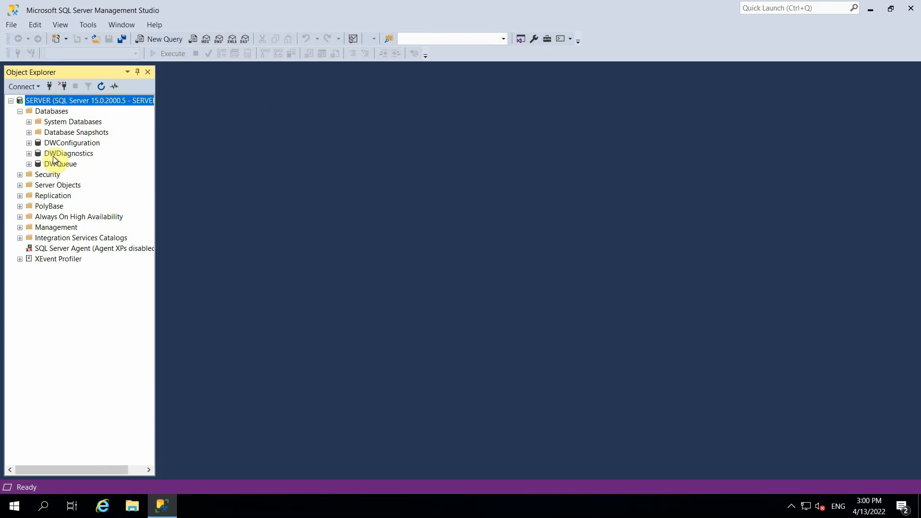
click(29, 121)
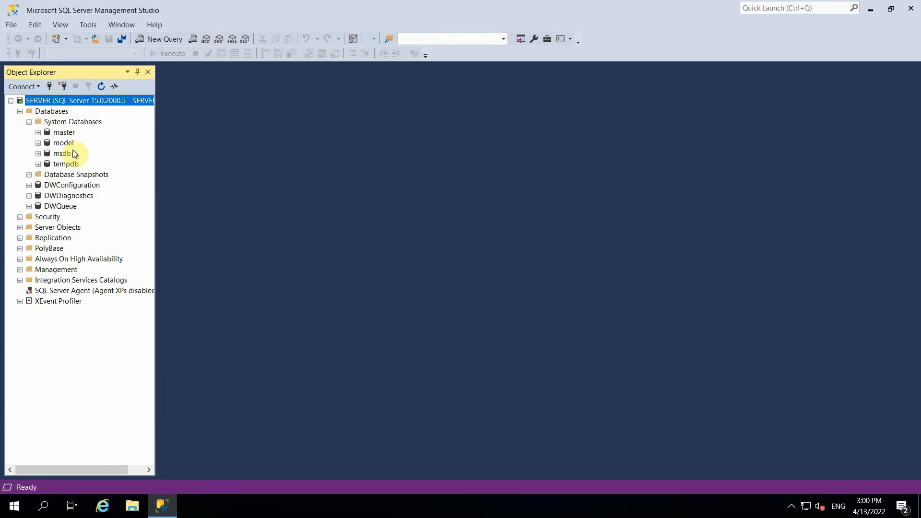
mouse_move(117, 141)
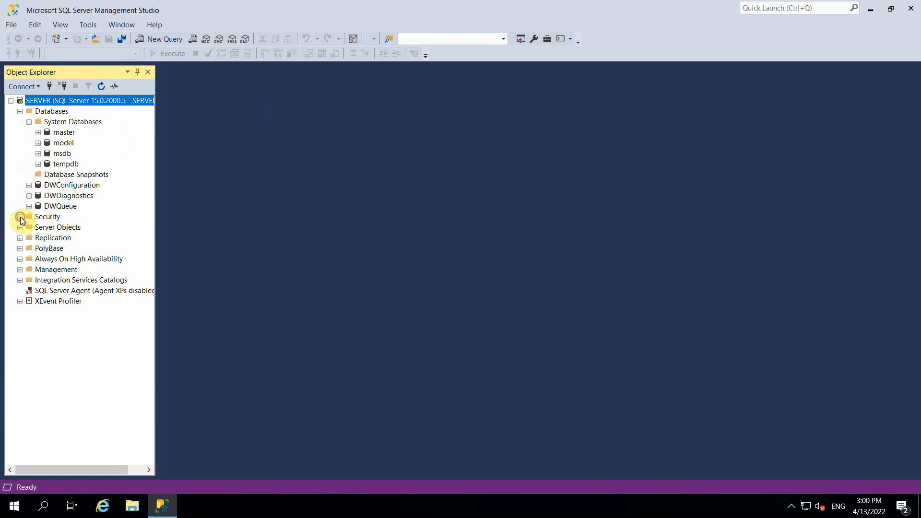
click(20, 216)
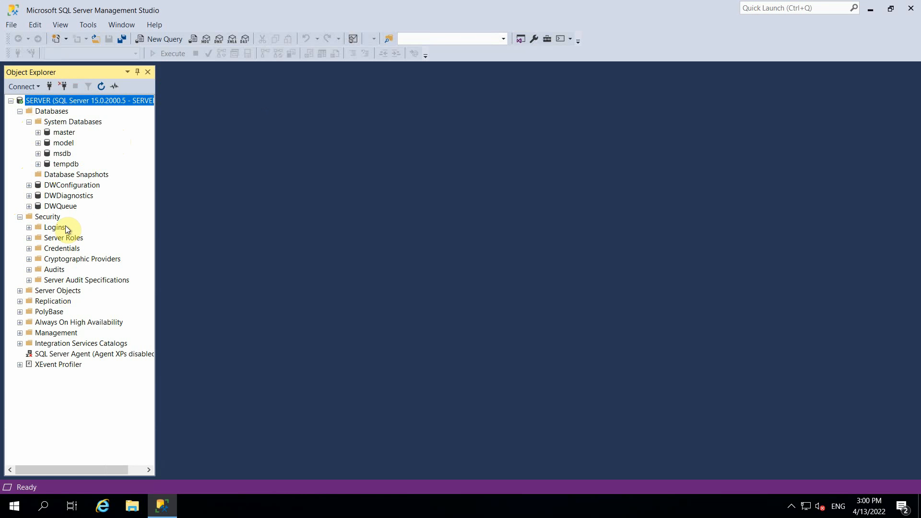
click(20, 290)
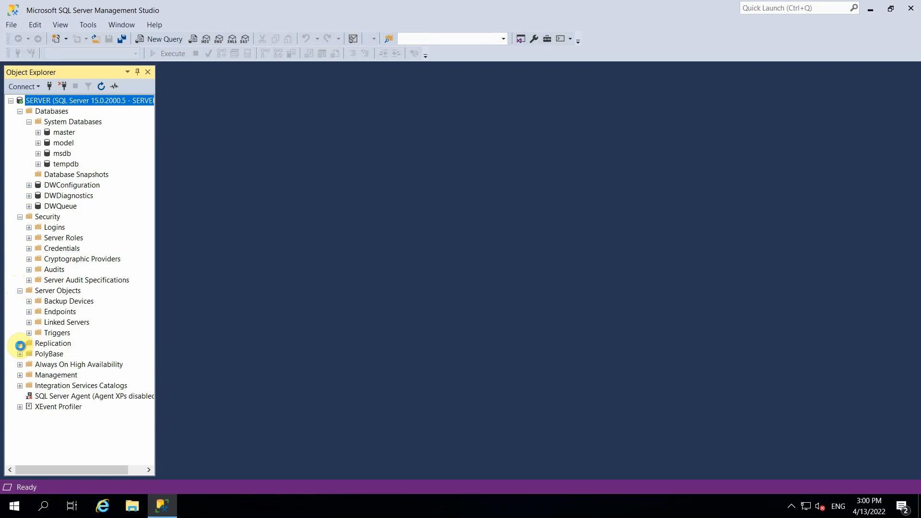
click(19, 343)
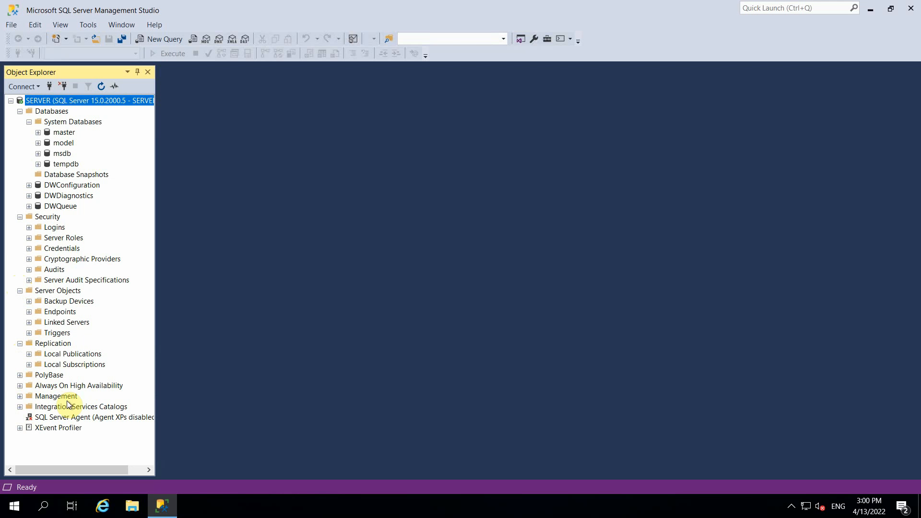
mouse_move(294, 321)
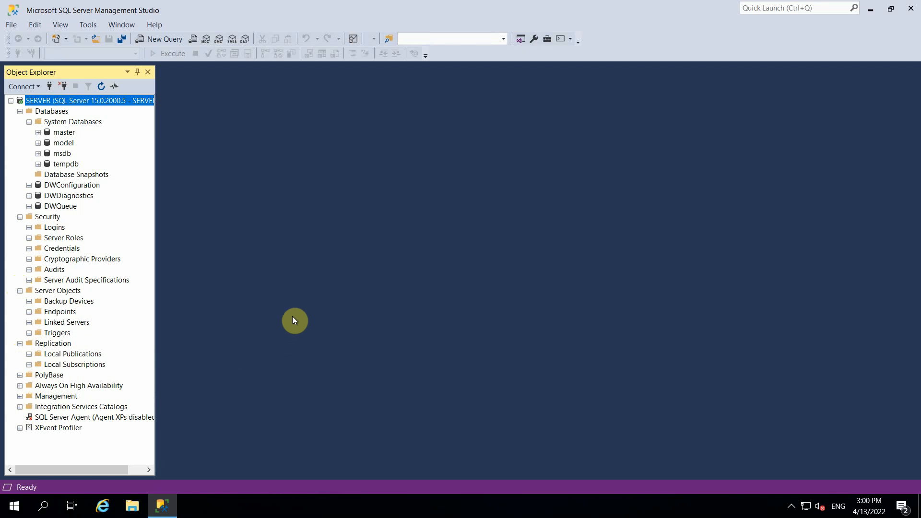